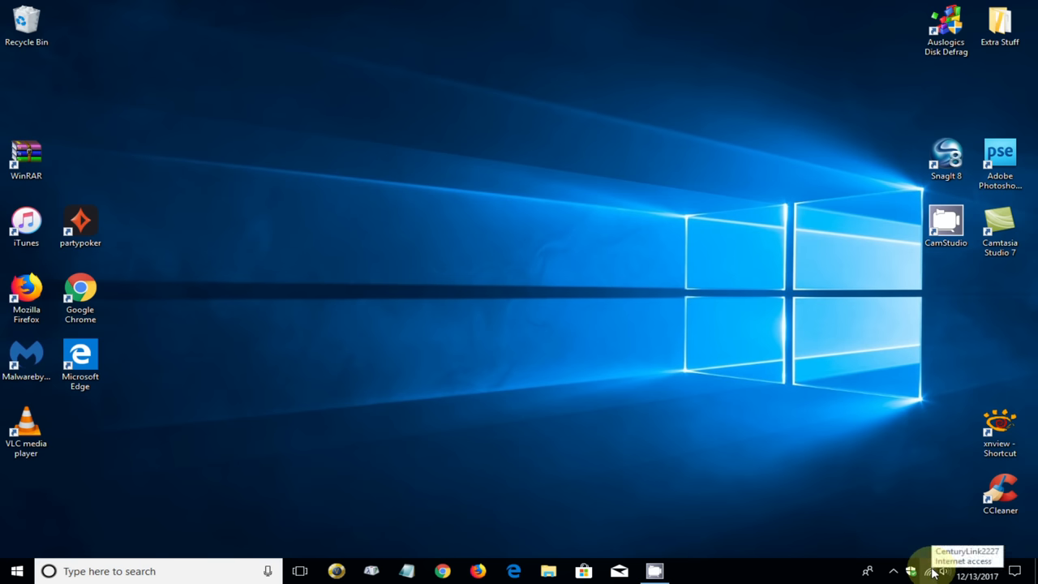
Step: Join the open NETGEAR_EXT network with Connect automatically turned off
{"action": "left_click", "coordinate": [930, 567]}
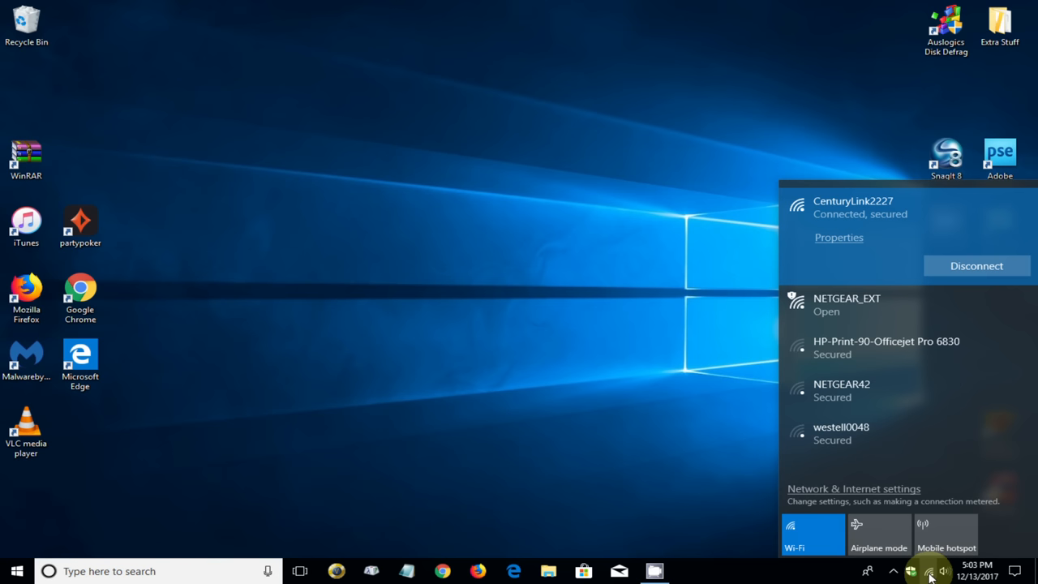
{"action": "mouse_move", "coordinate": [866, 256]}
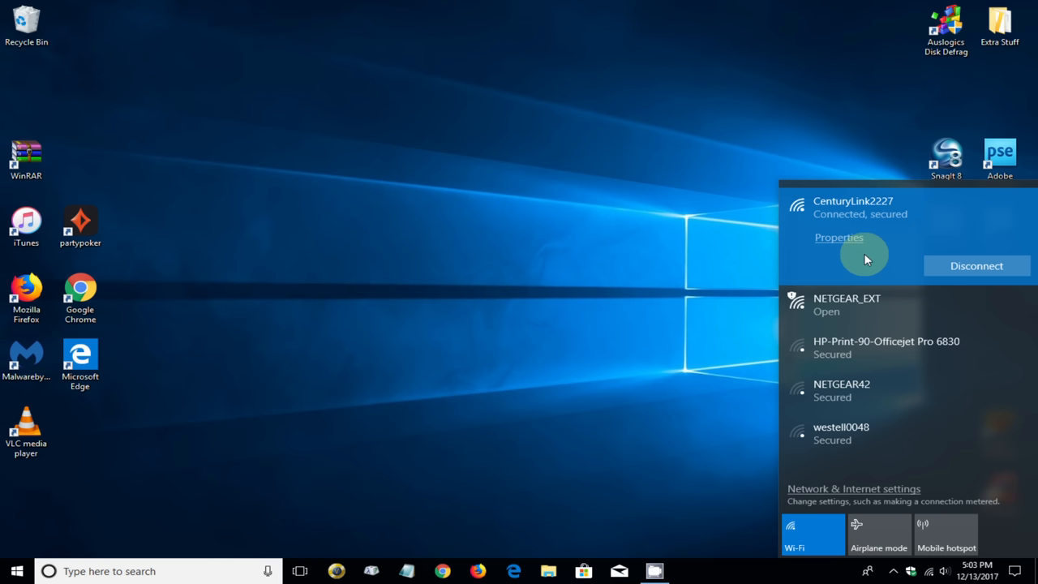
{"action": "mouse_move", "coordinate": [834, 308]}
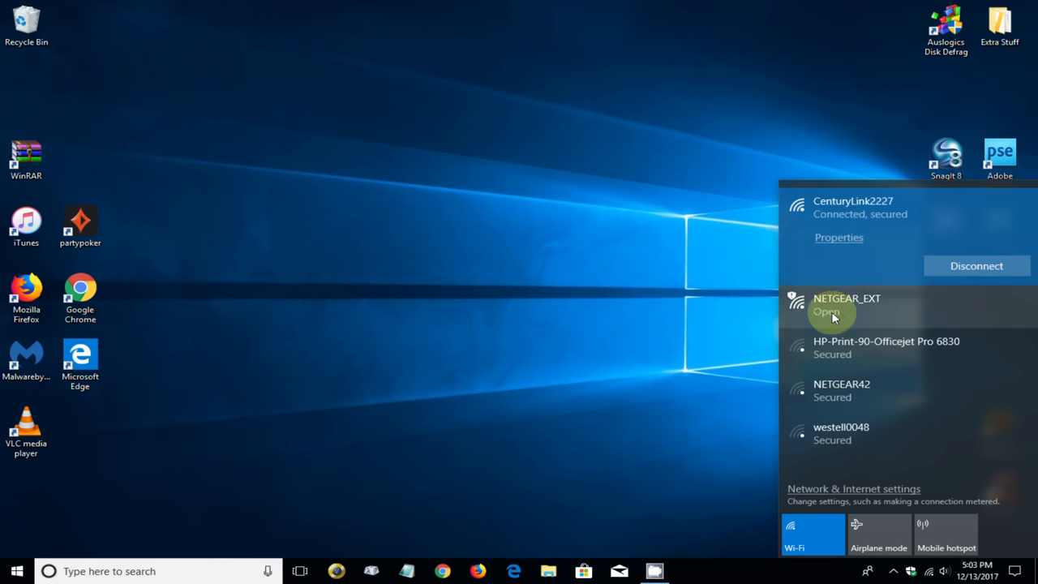
{"action": "mouse_move", "coordinate": [835, 321]}
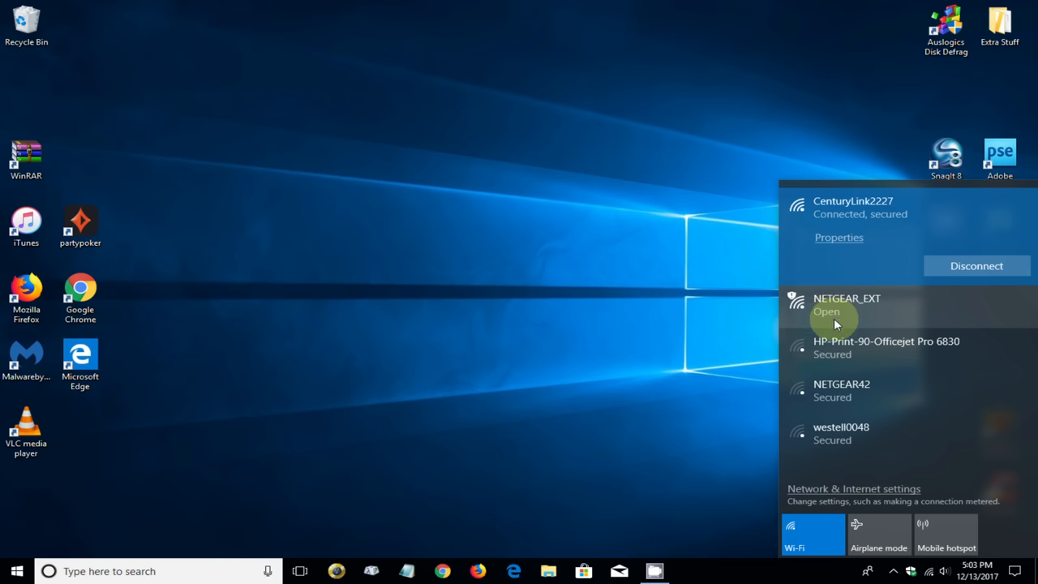
{"action": "left_click", "coordinate": [847, 306]}
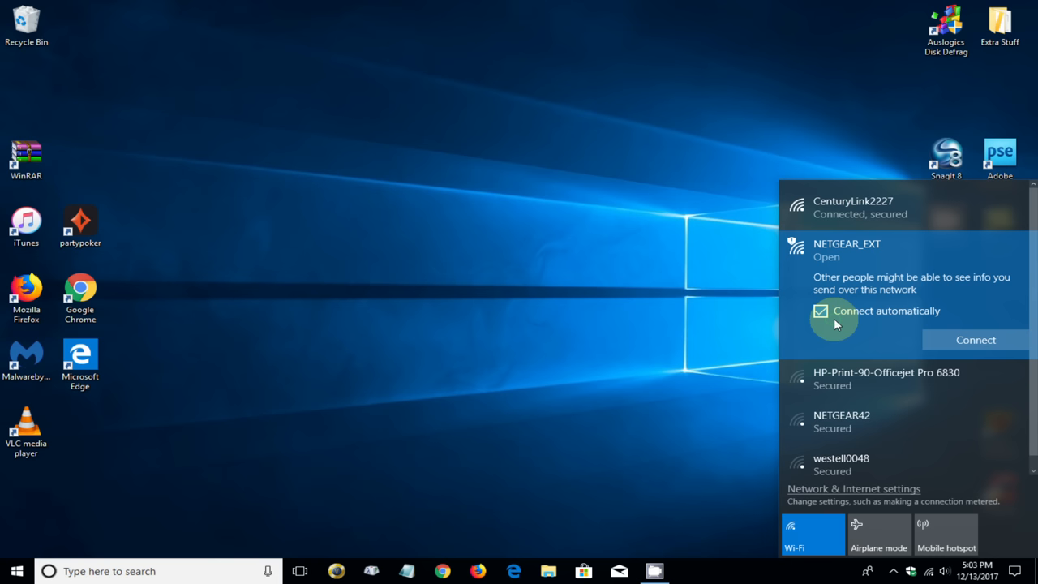
{"action": "left_click", "coordinate": [819, 311]}
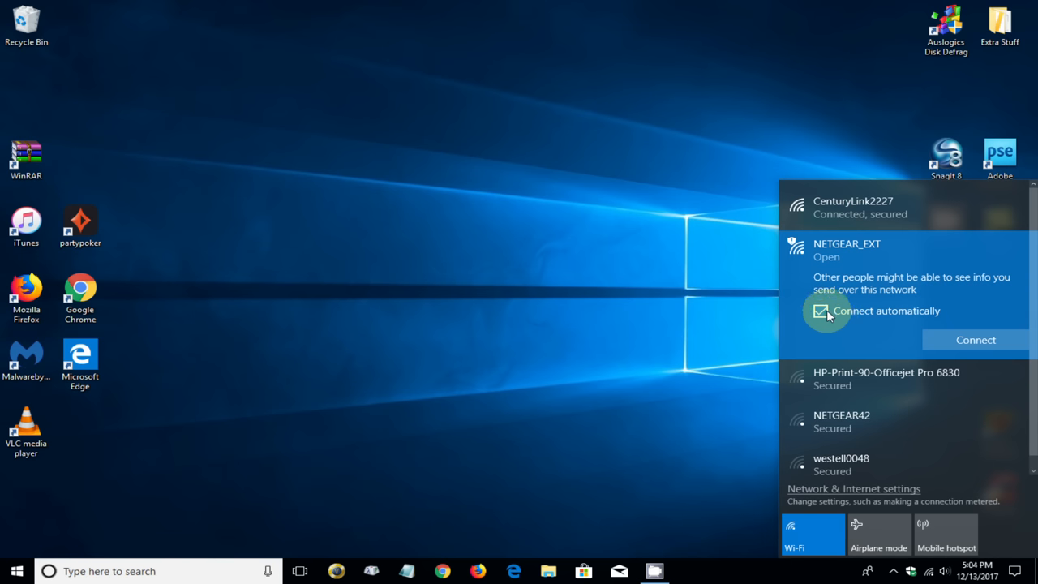
{"action": "left_click", "coordinate": [820, 311]}
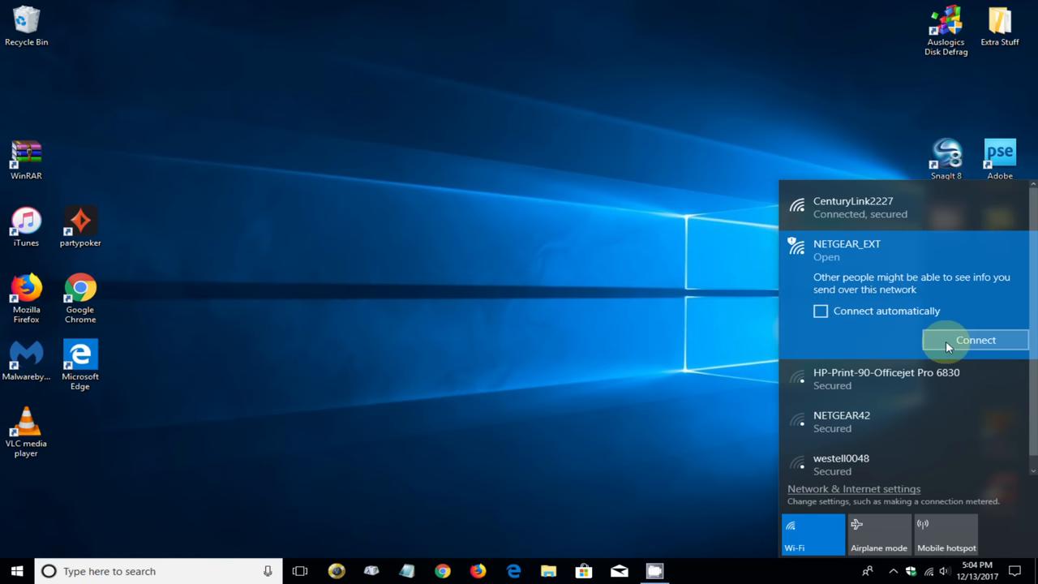
{"action": "left_click", "coordinate": [977, 339]}
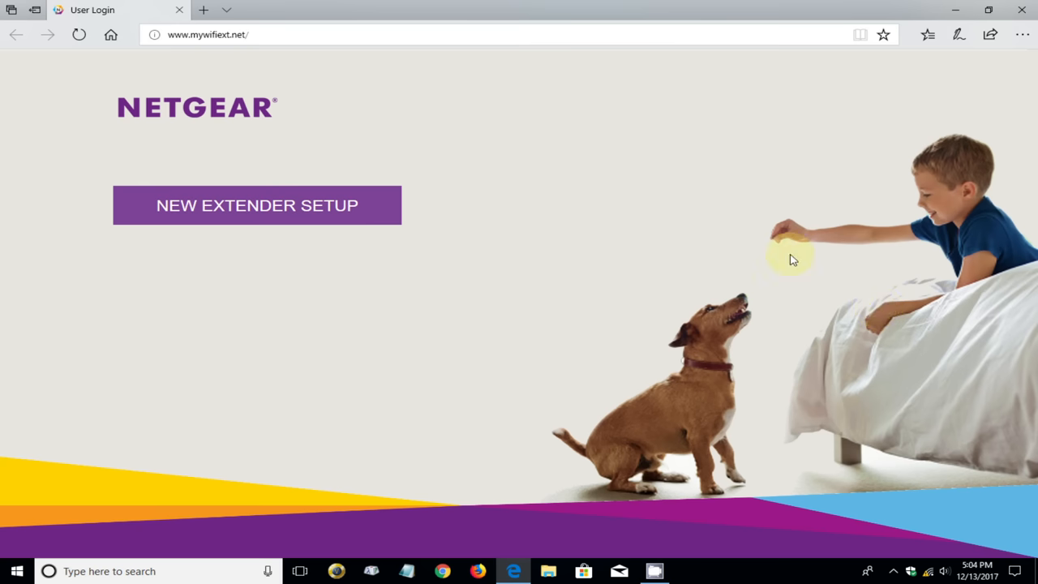
{"action": "mouse_move", "coordinate": [275, 86]}
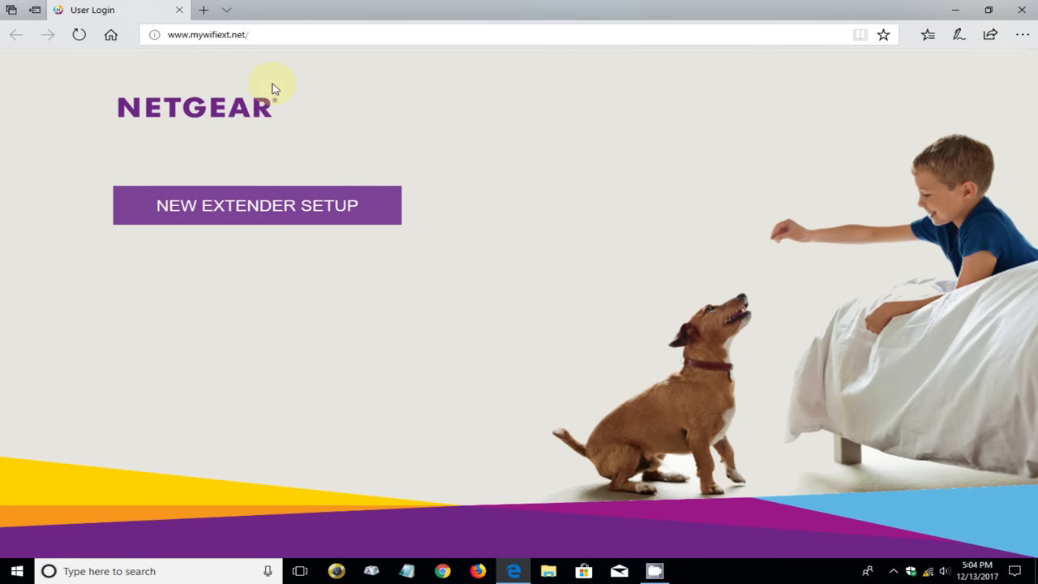
{"action": "mouse_move", "coordinate": [203, 65]}
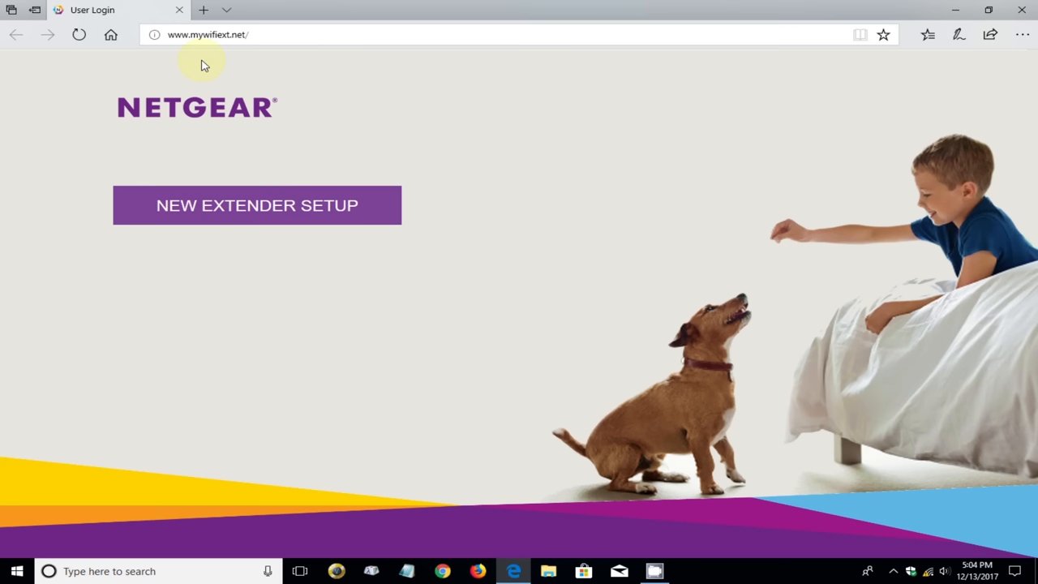
{"action": "mouse_move", "coordinate": [235, 237]}
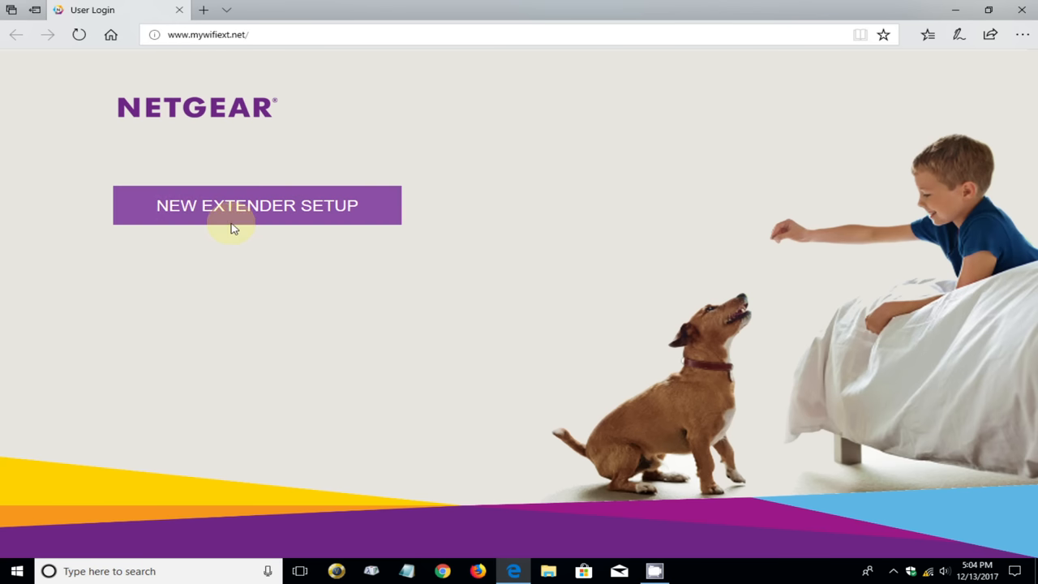
Step: Start a new extender setup and submit the admin account details
{"action": "left_click", "coordinate": [257, 205]}
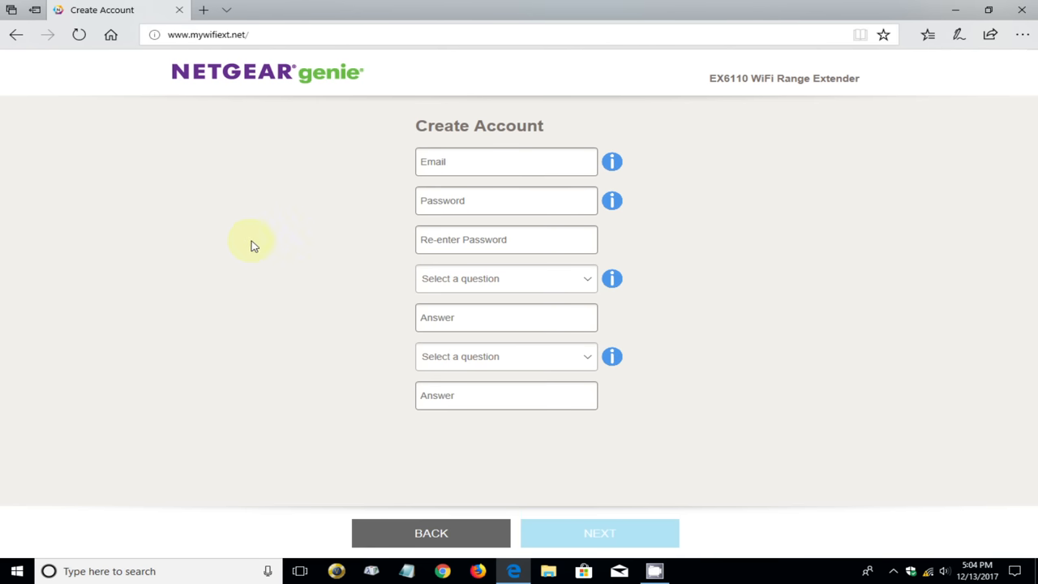
{"action": "mouse_move", "coordinate": [316, 98]}
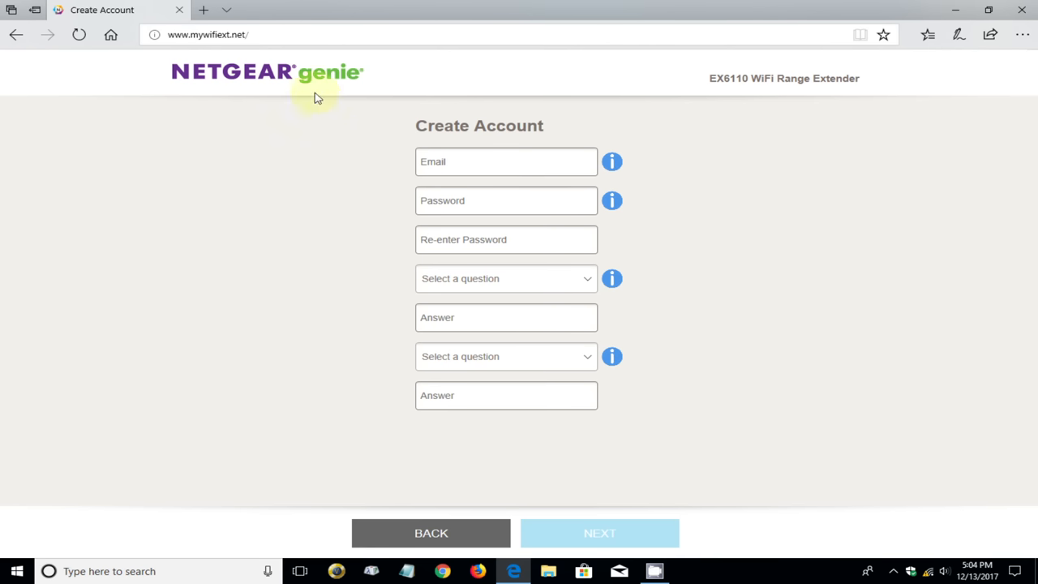
{"action": "mouse_move", "coordinate": [483, 238]}
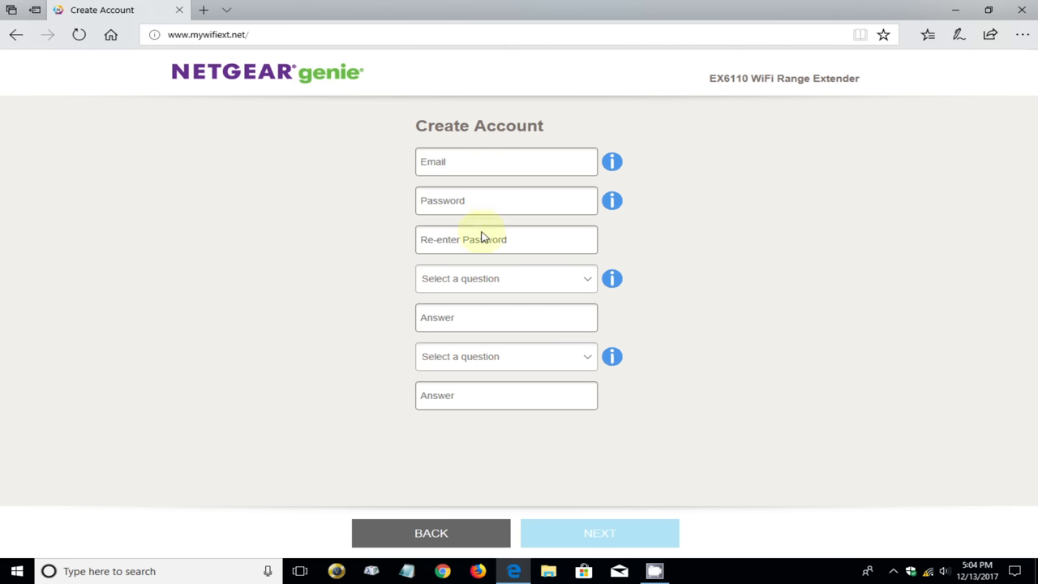
{"action": "mouse_move", "coordinate": [519, 364]}
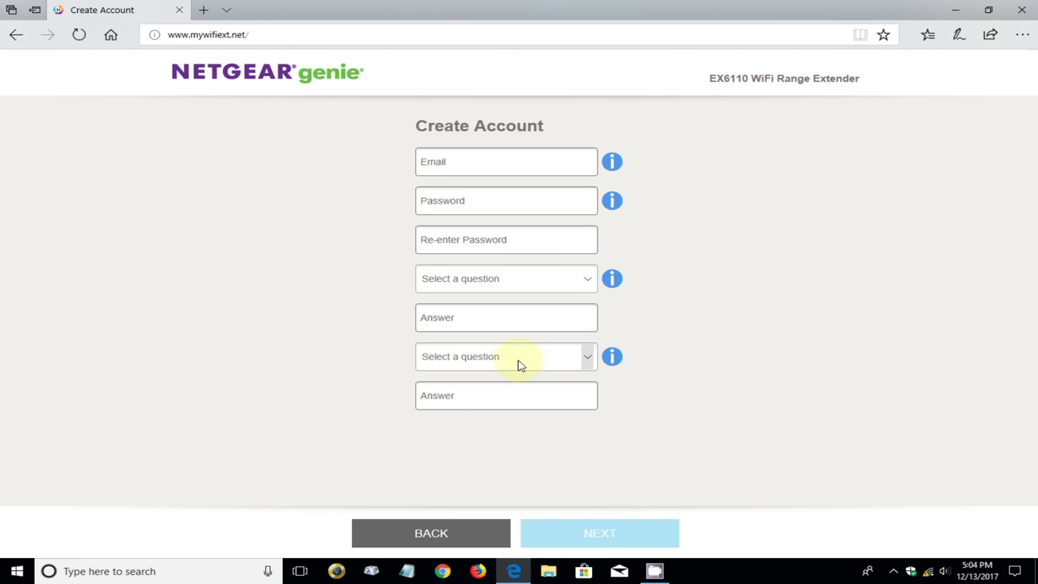
{"action": "mouse_move", "coordinate": [482, 174]}
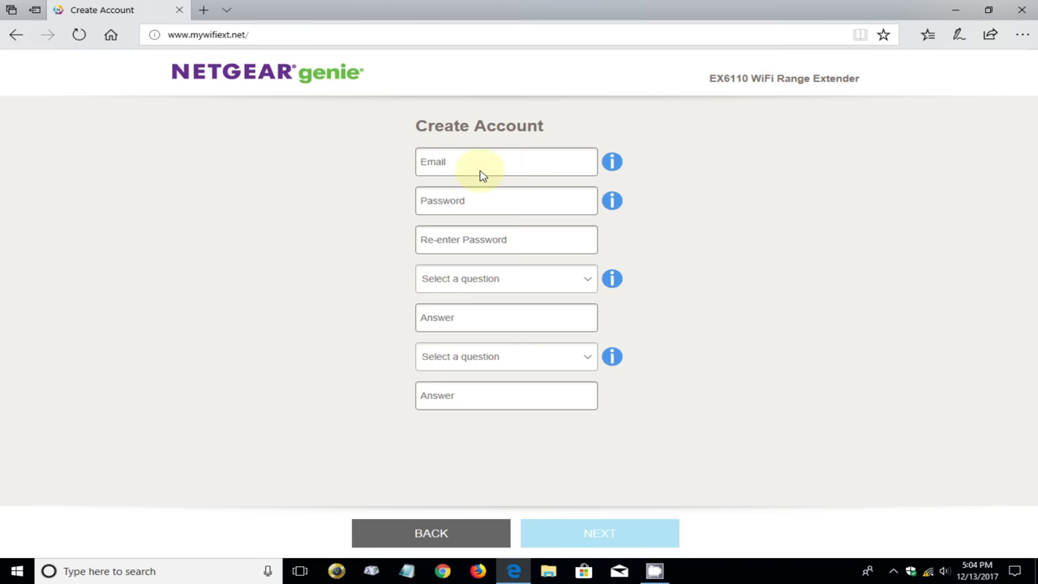
{"action": "mouse_move", "coordinate": [490, 466]}
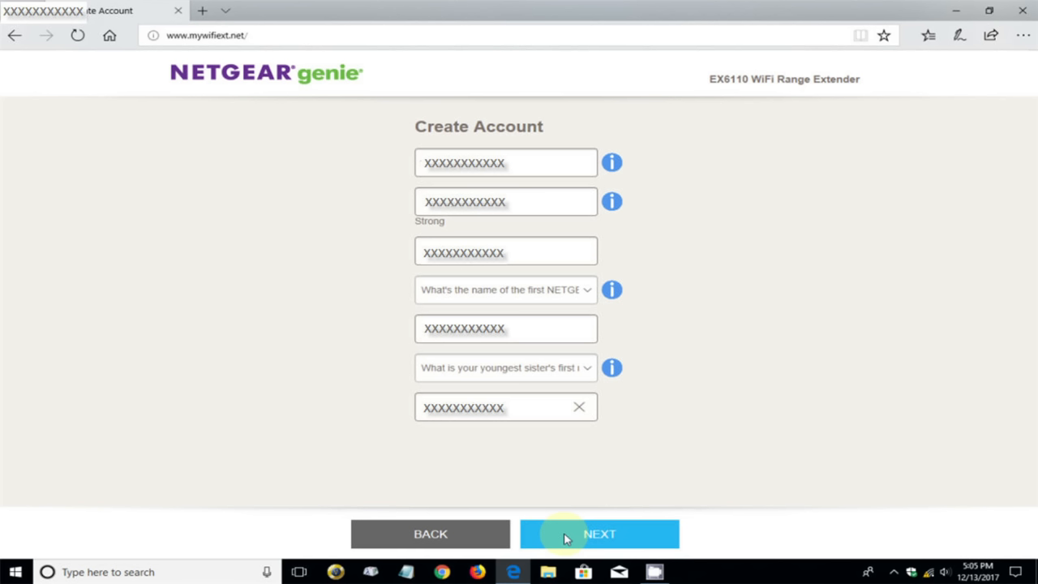
{"action": "left_click", "coordinate": [599, 534]}
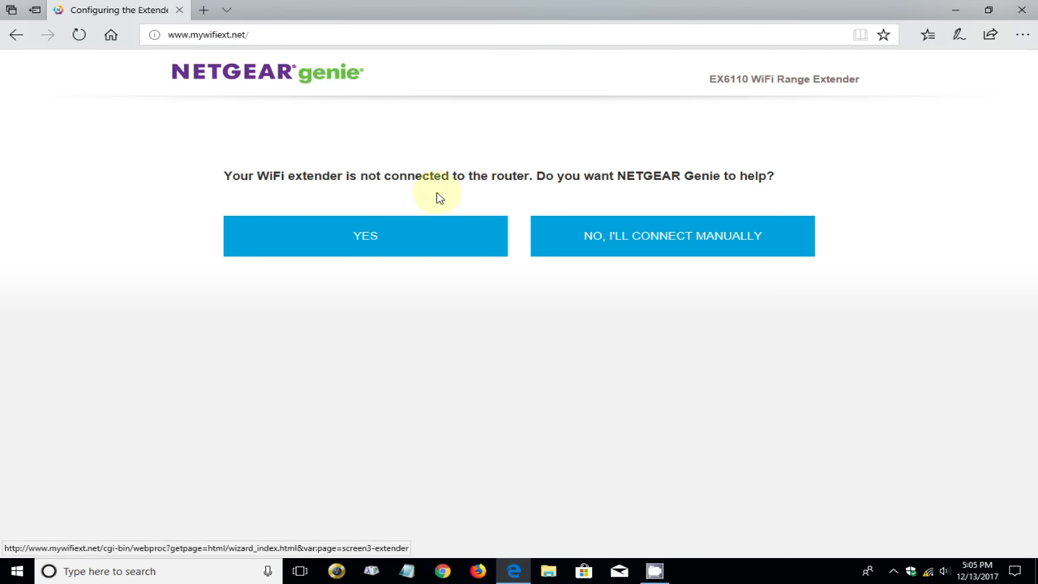
{"action": "mouse_move", "coordinate": [467, 215]}
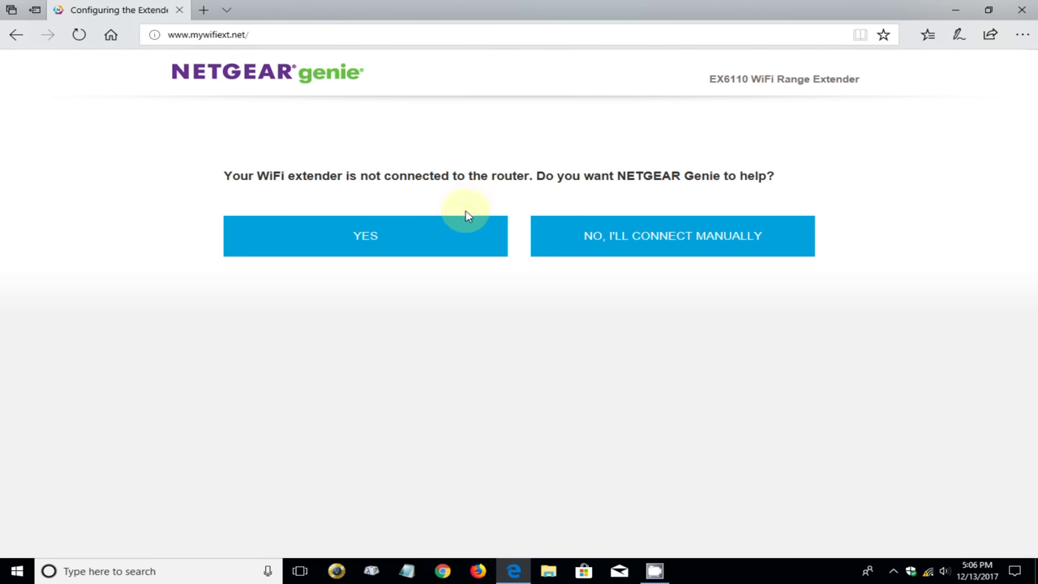
{"action": "mouse_move", "coordinate": [654, 194]}
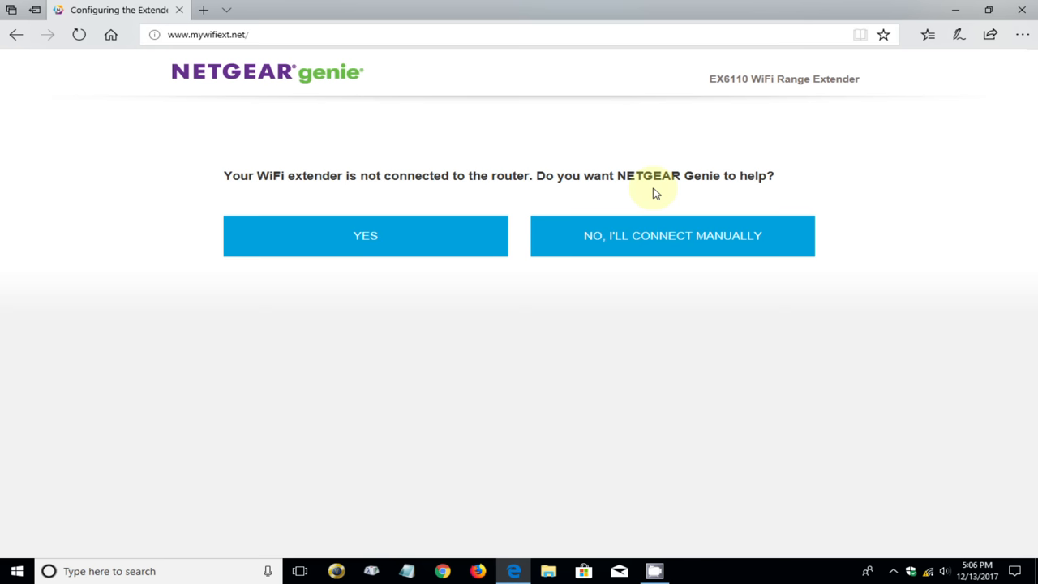
{"action": "mouse_move", "coordinate": [652, 193]}
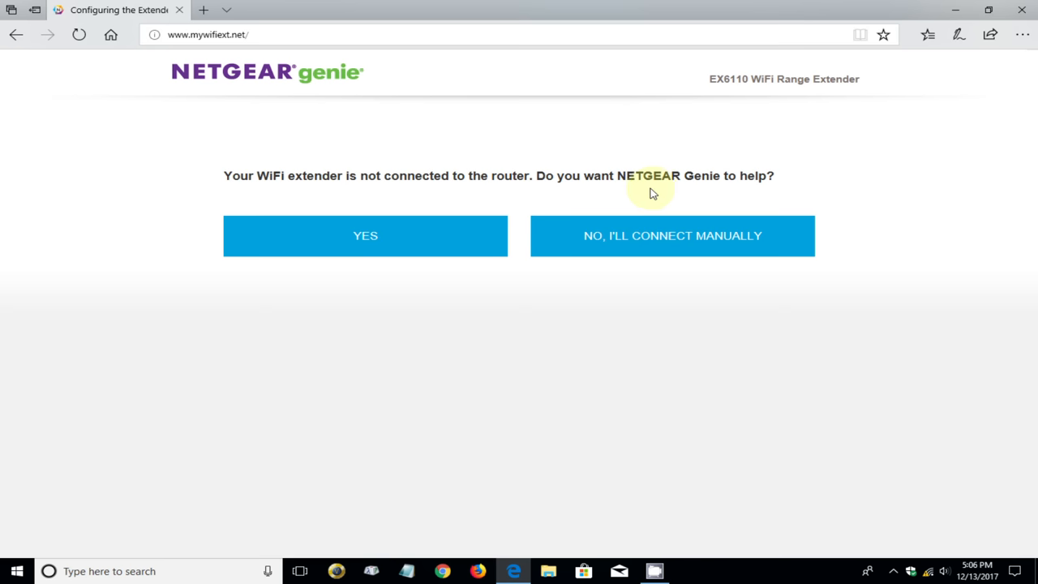
{"action": "mouse_move", "coordinate": [442, 204]}
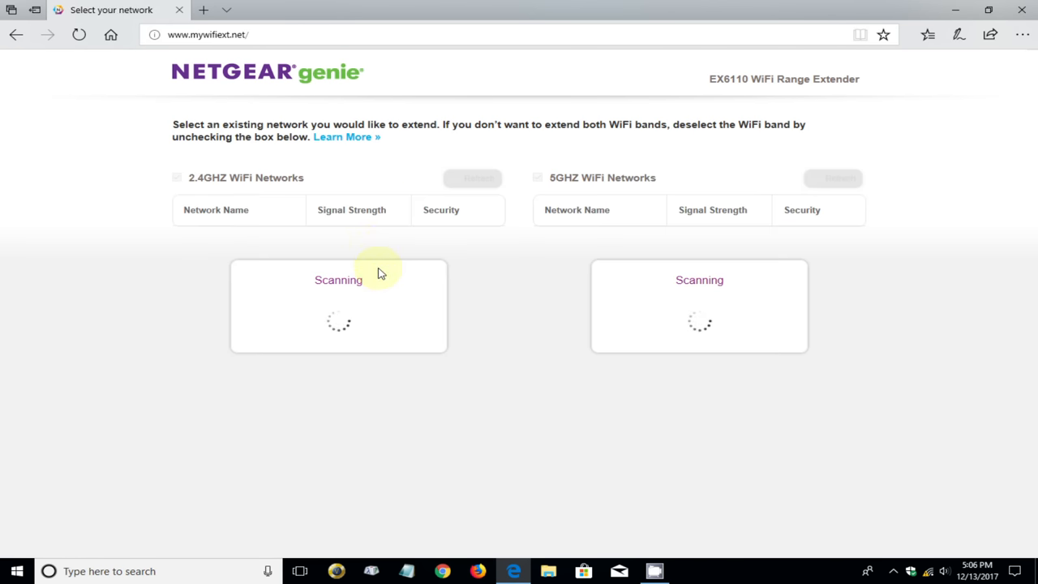
{"action": "mouse_move", "coordinate": [317, 180]}
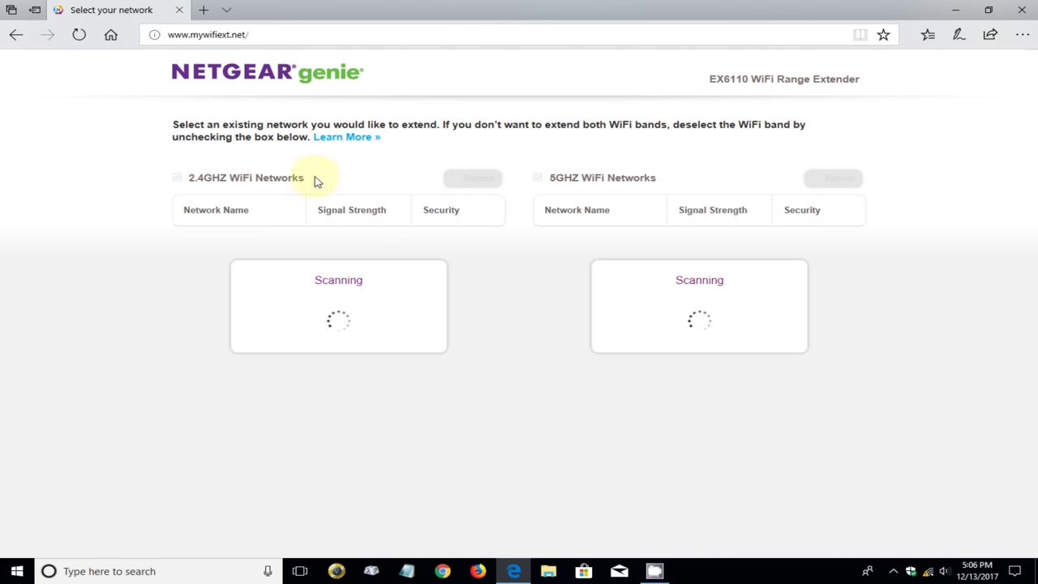
{"action": "mouse_move", "coordinate": [515, 298]}
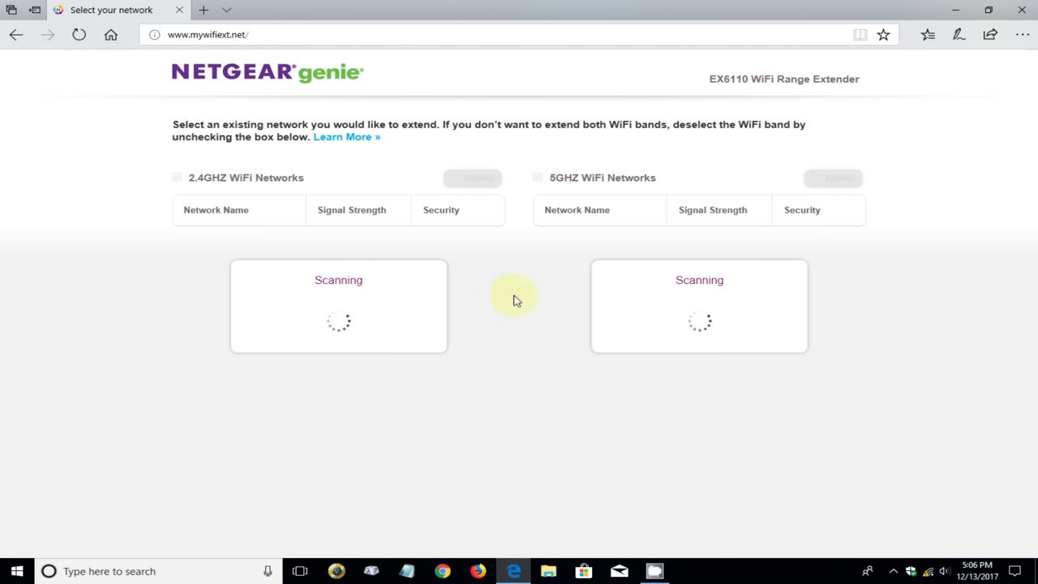
{"action": "mouse_move", "coordinate": [524, 316]}
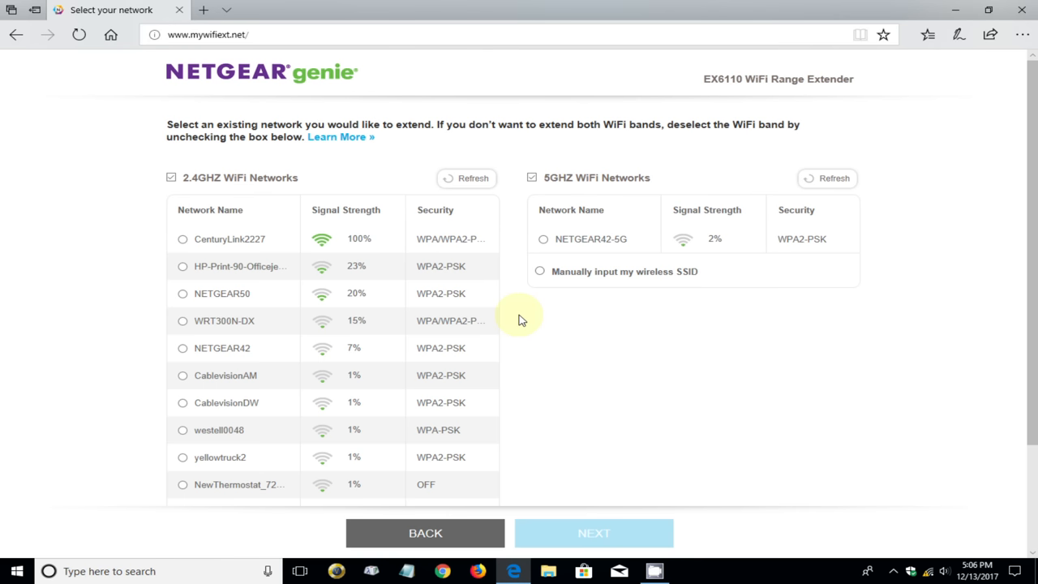
{"action": "mouse_move", "coordinate": [516, 314]}
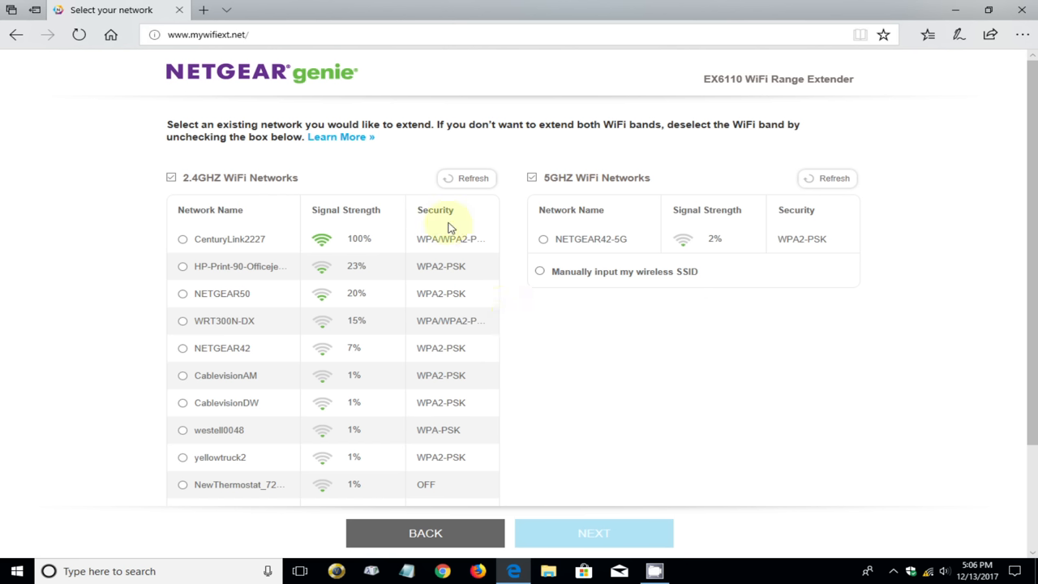
{"action": "mouse_move", "coordinate": [235, 253]}
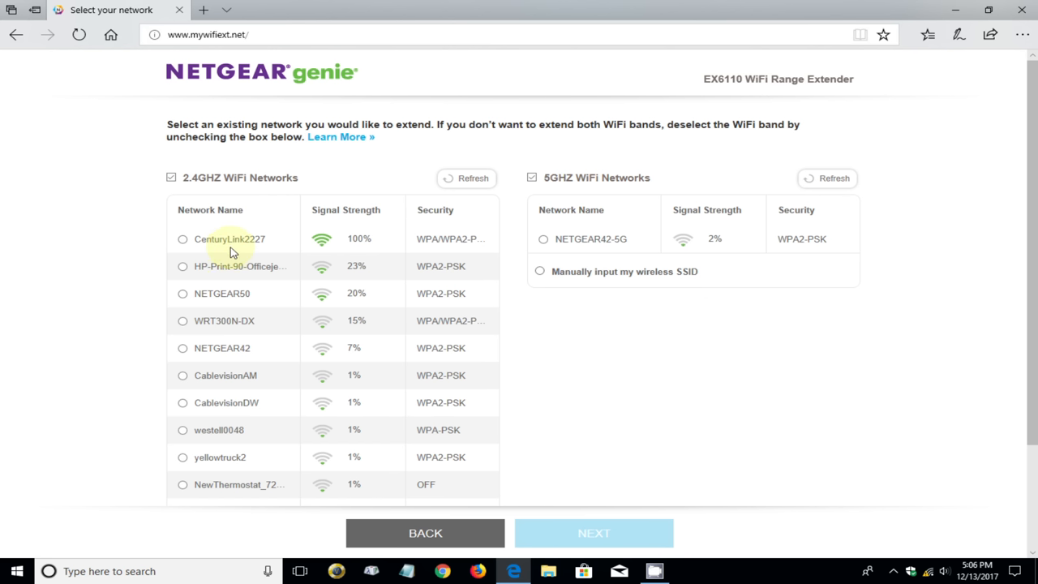
{"action": "mouse_move", "coordinate": [322, 243]}
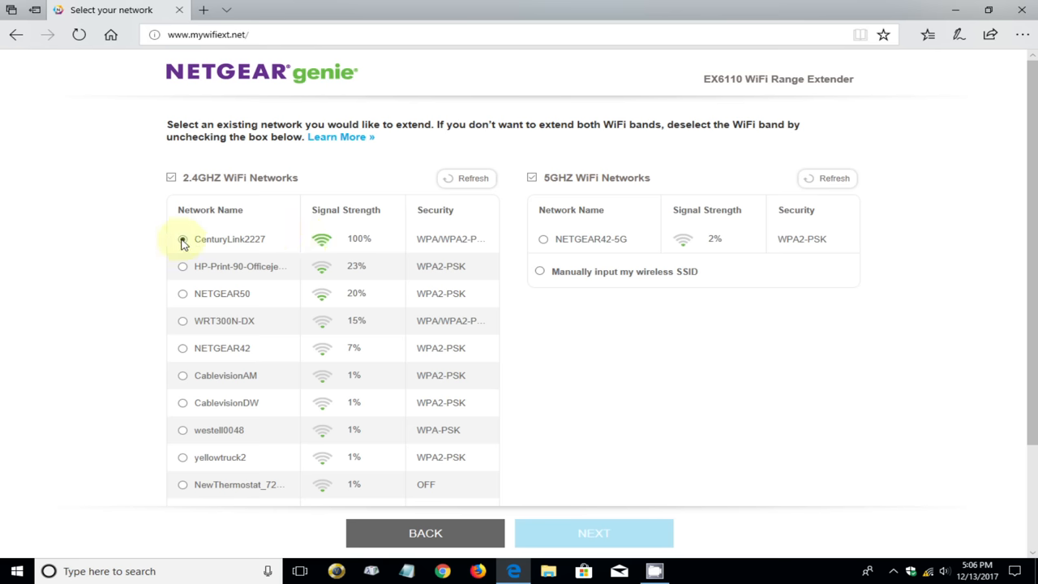
Step: Extend CenturyLink2227 on 2.4GHz only, with the 5GHz networks box unchecked
{"action": "left_click", "coordinate": [182, 239]}
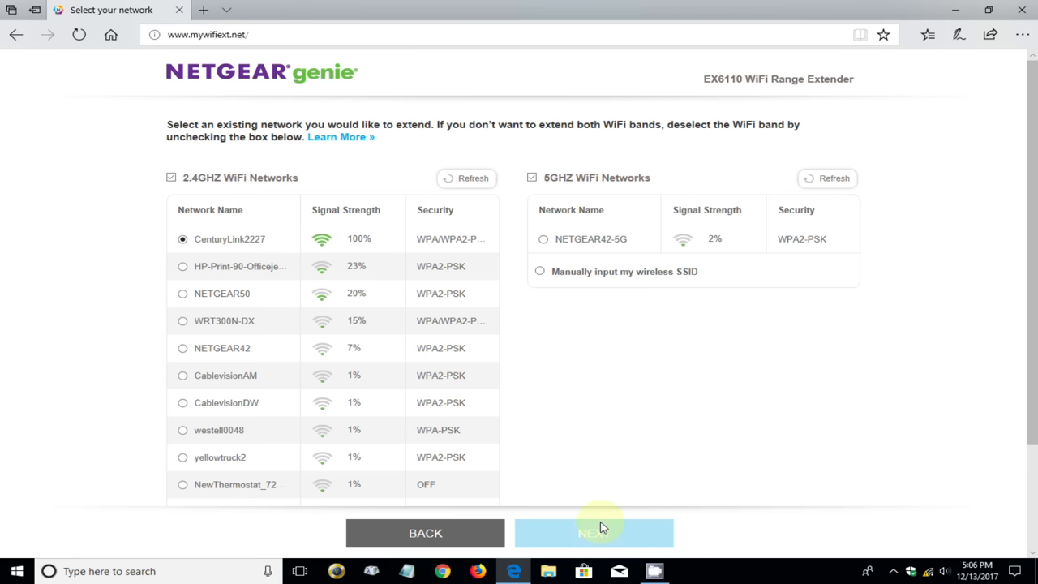
{"action": "mouse_move", "coordinate": [537, 195]}
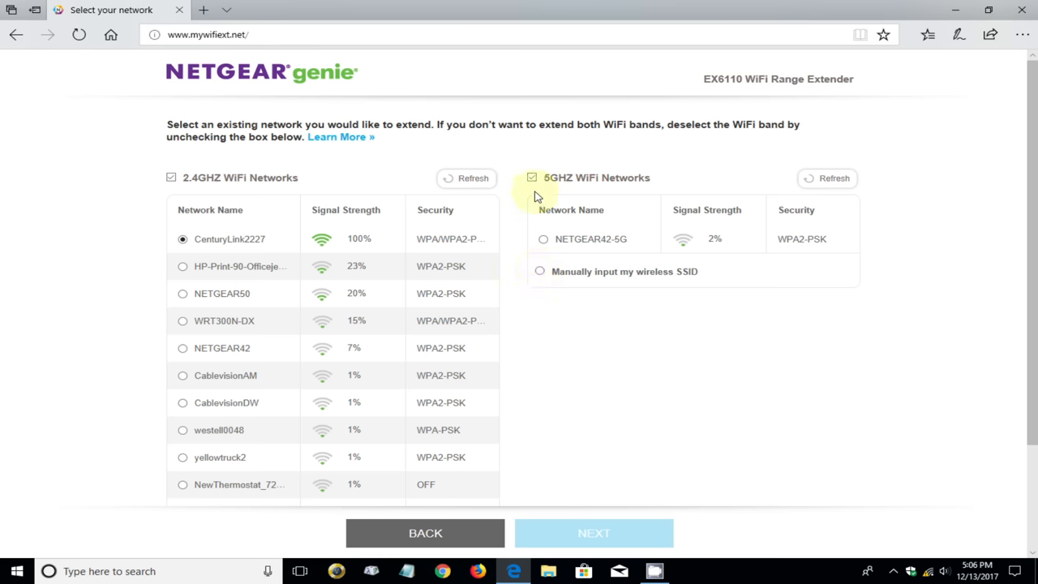
{"action": "left_click", "coordinate": [532, 178]}
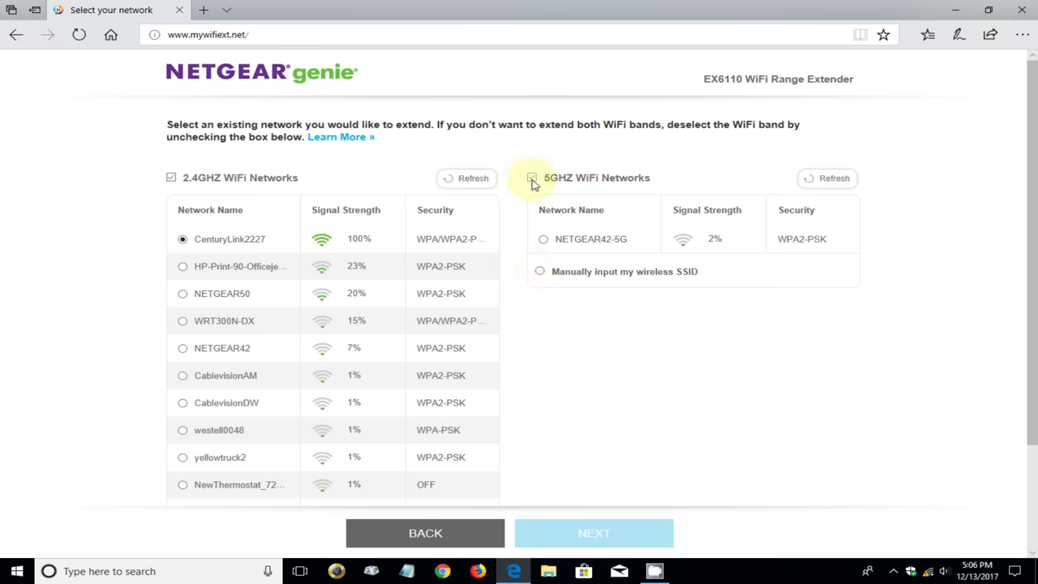
{"action": "left_click", "coordinate": [531, 177]}
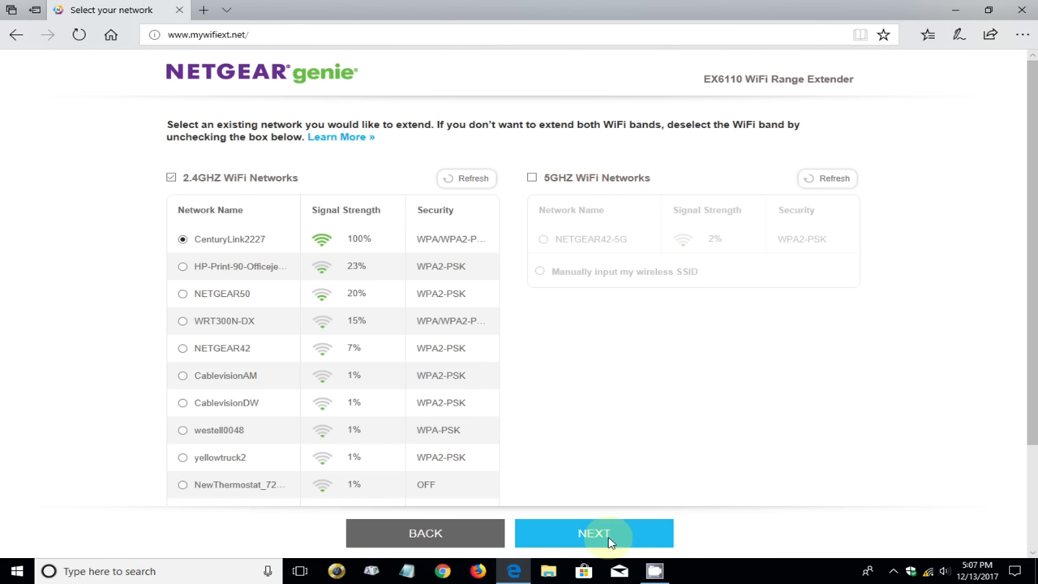
{"action": "left_click", "coordinate": [593, 533]}
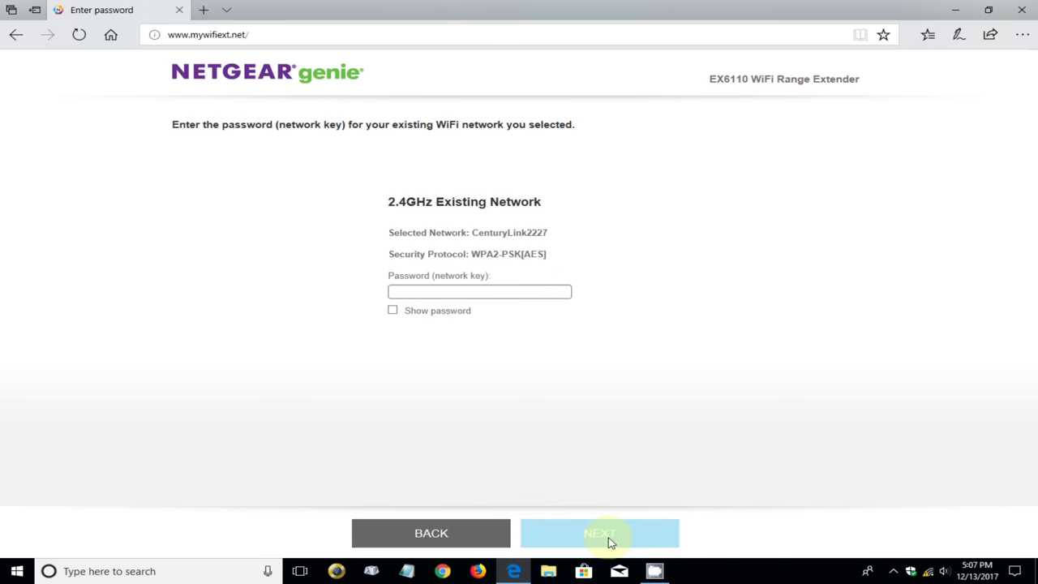
{"action": "mouse_move", "coordinate": [419, 164]}
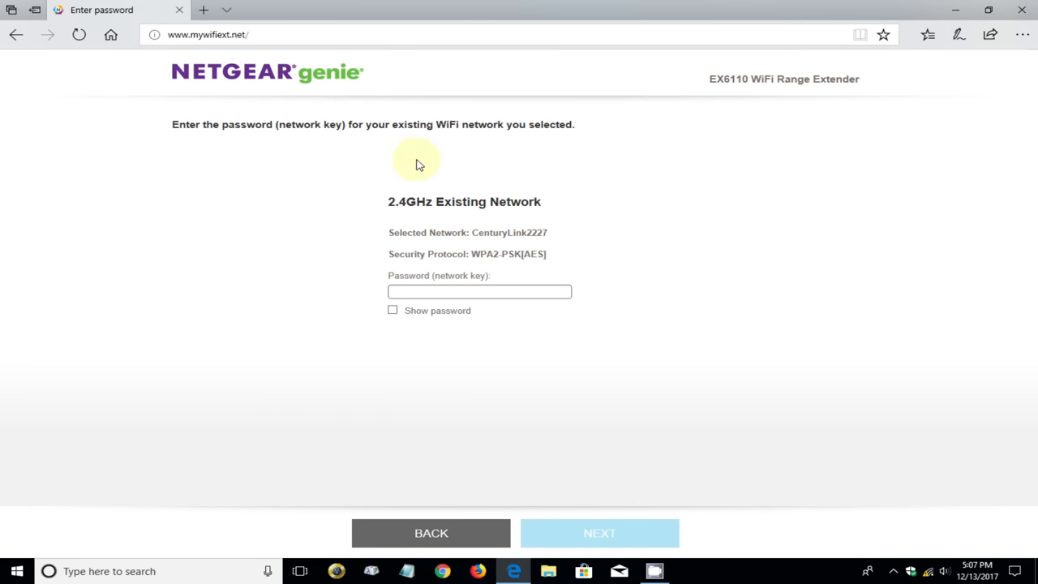
{"action": "mouse_move", "coordinate": [457, 202]}
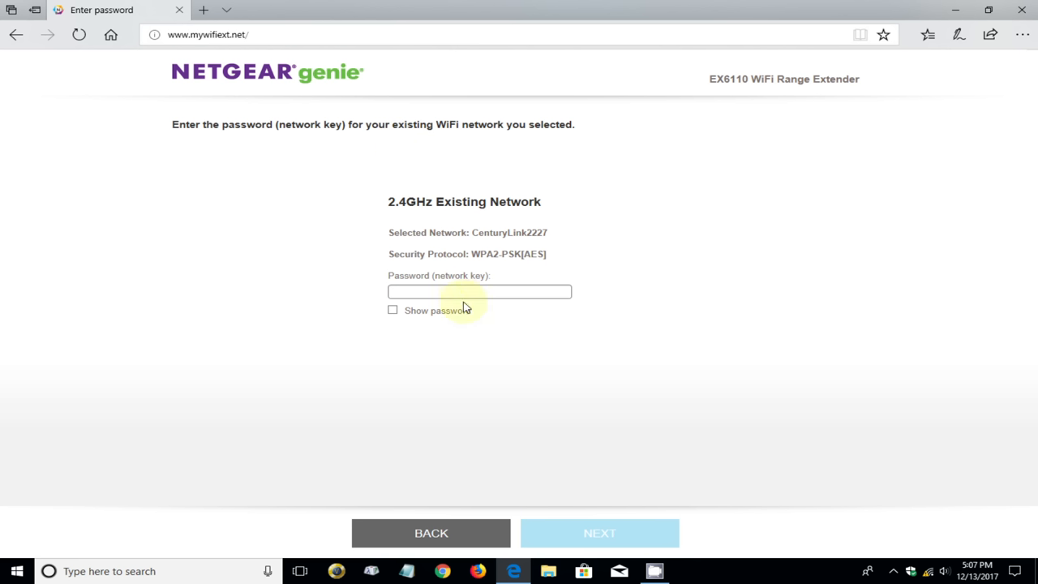
Step: Enter and submit the CenturyLink2227 network key
{"action": "left_click", "coordinate": [478, 291]}
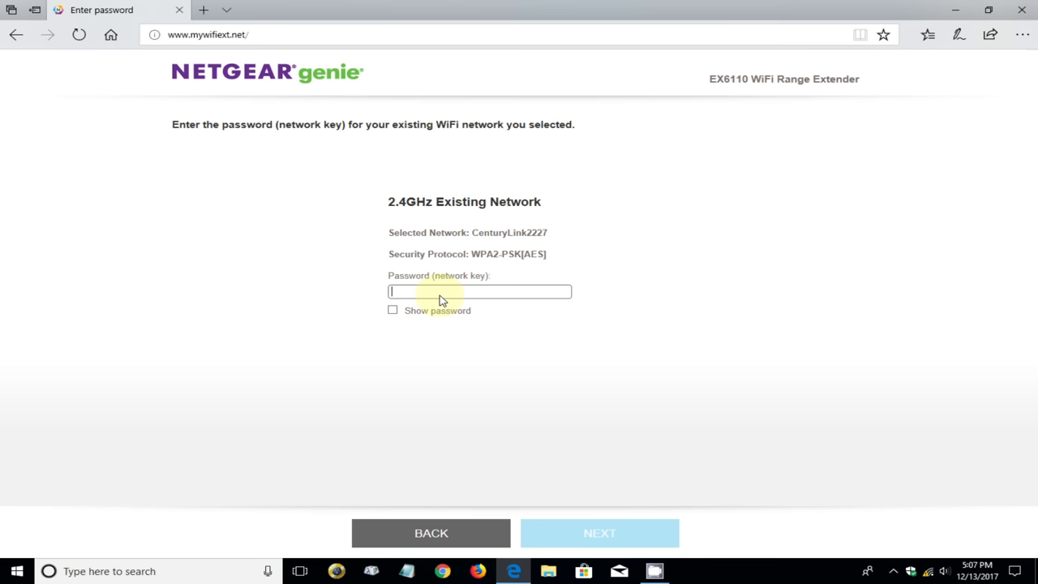
{"action": "type", "text": "***"}
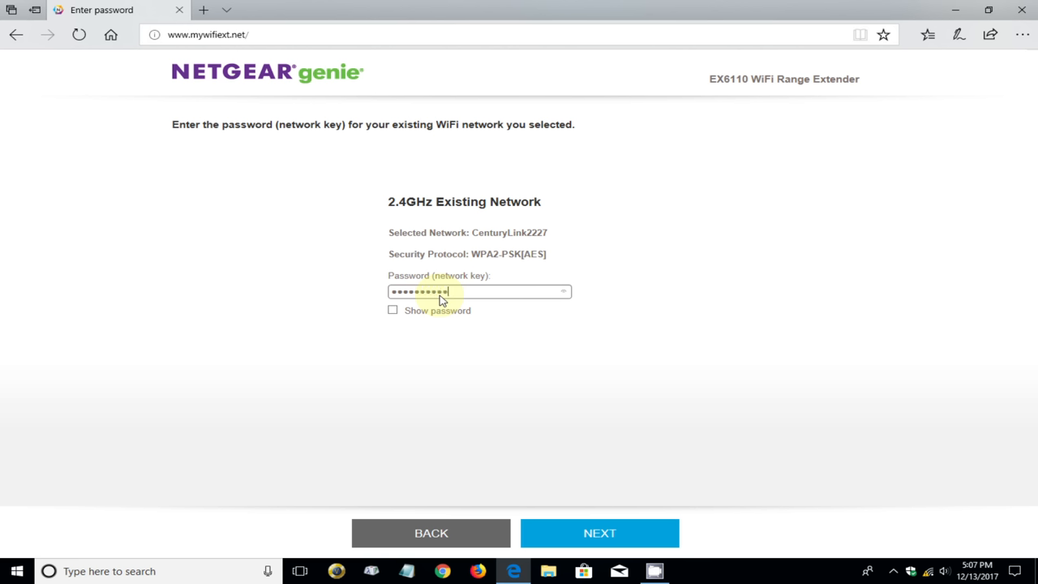
{"action": "type", "text": "••••"}
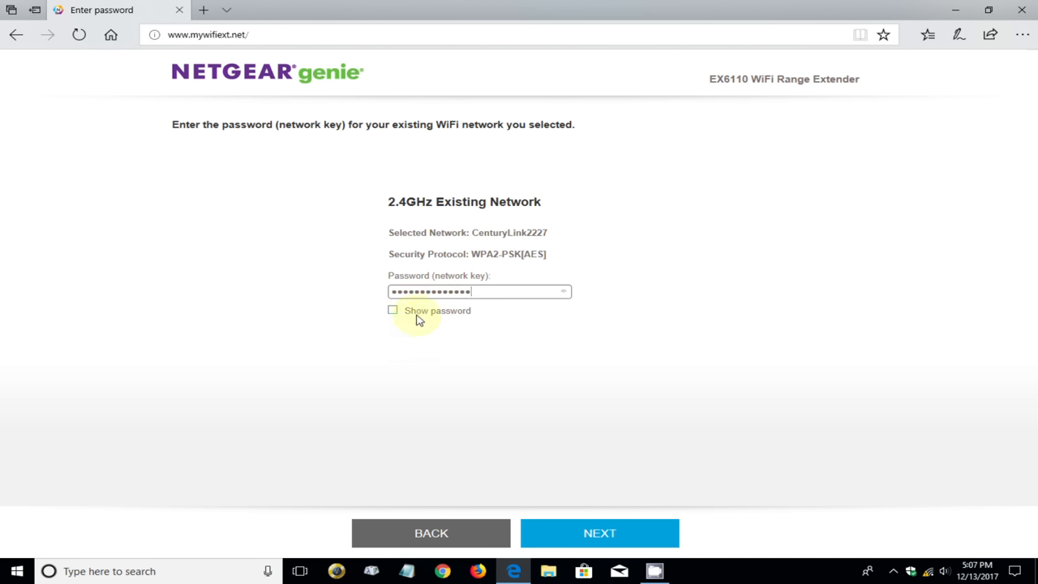
{"action": "mouse_move", "coordinate": [608, 456]}
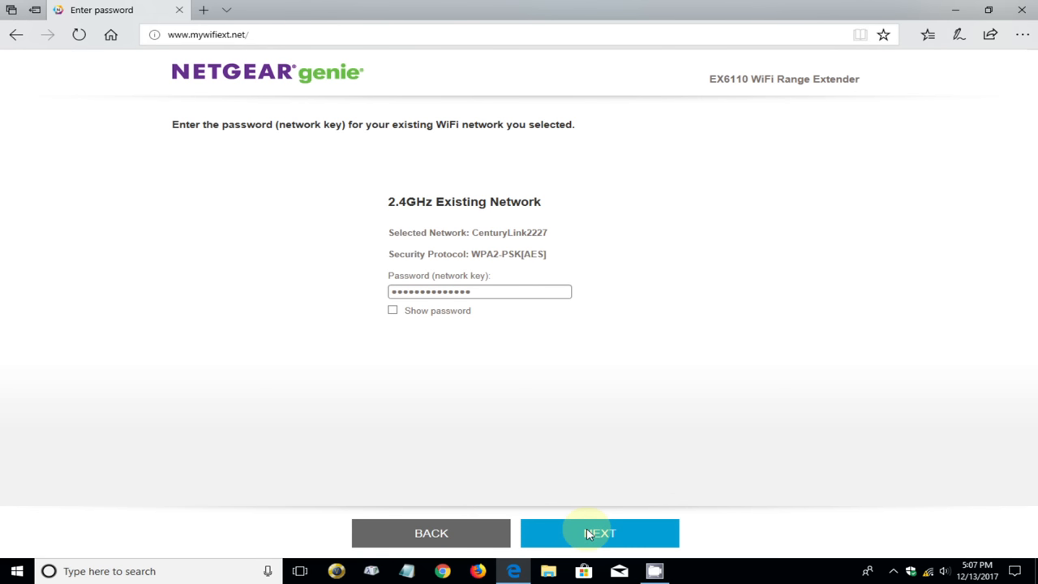
{"action": "left_click", "coordinate": [601, 533]}
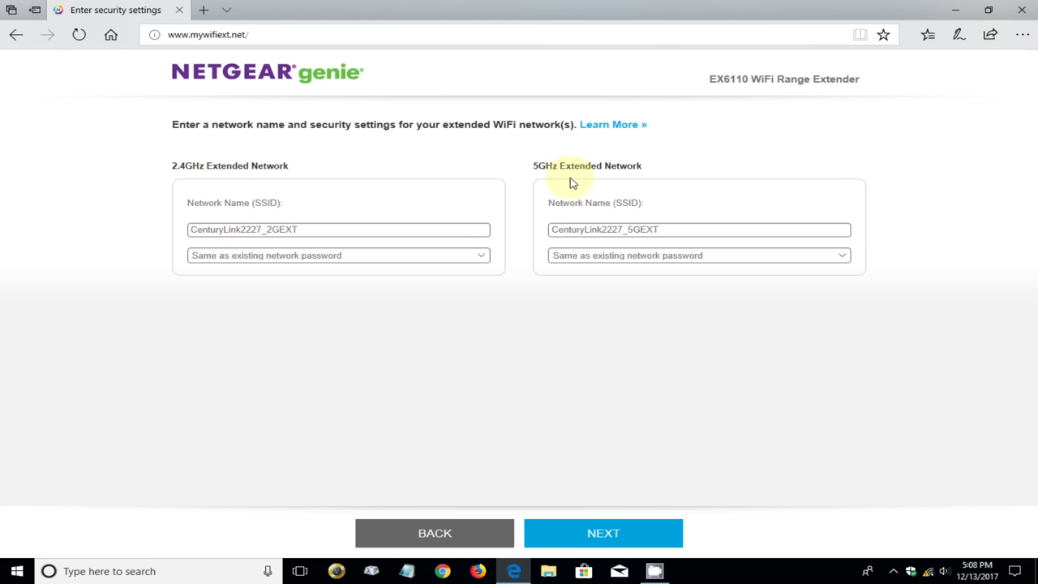
{"action": "mouse_move", "coordinate": [262, 279]}
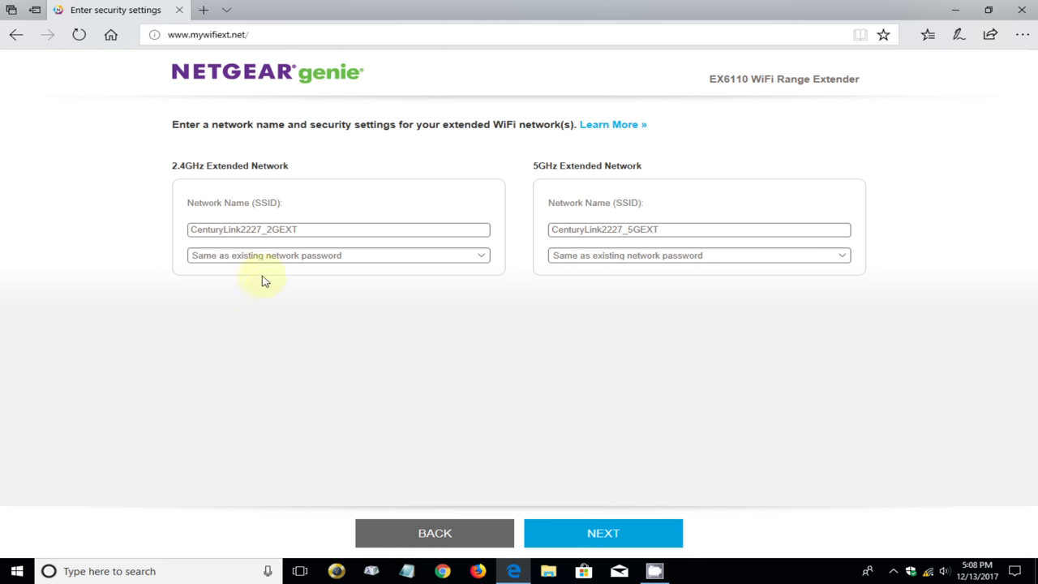
Step: Replace the 2.4GHz extended network name with Nick2.4
{"action": "double_click", "coordinate": [280, 230]}
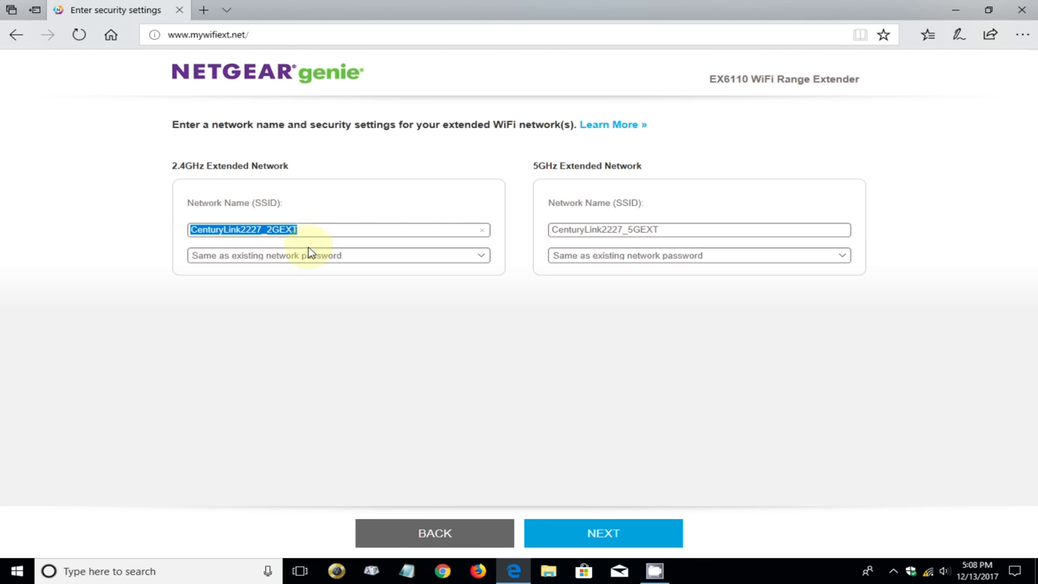
{"action": "type", "text": "Nick2.4"}
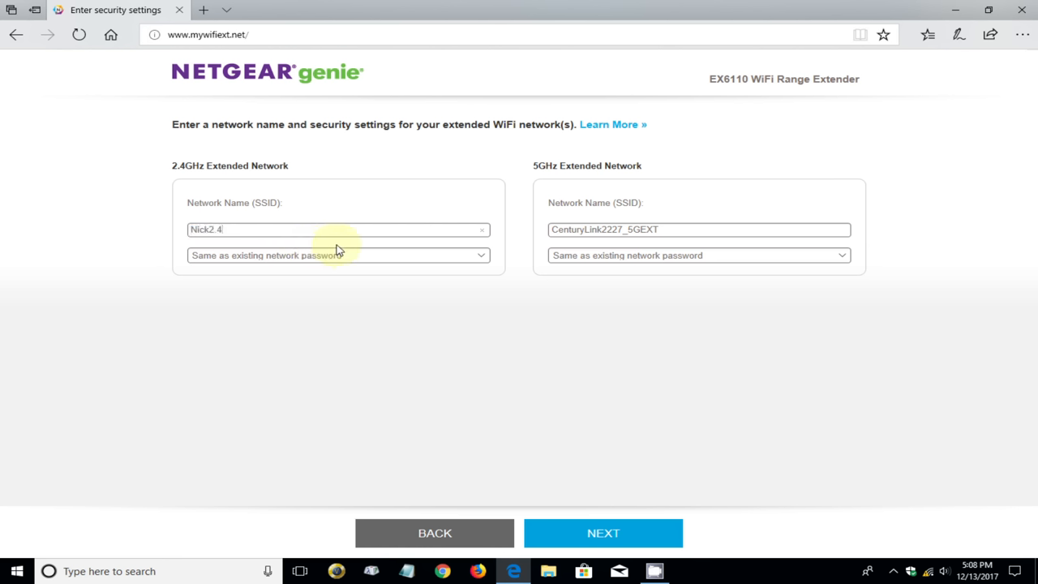
{"action": "mouse_move", "coordinate": [463, 273]}
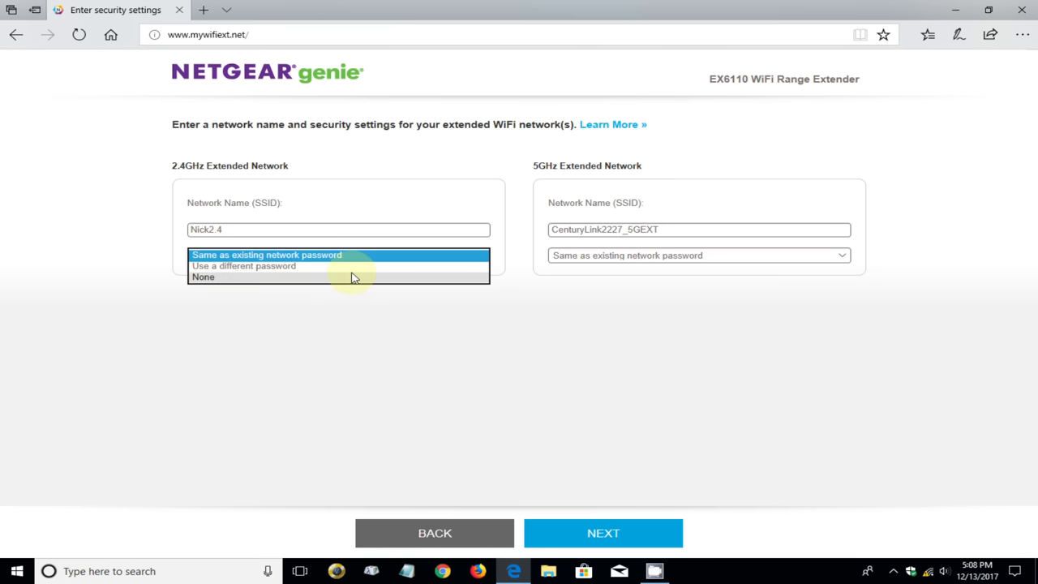
{"action": "mouse_move", "coordinate": [344, 290]}
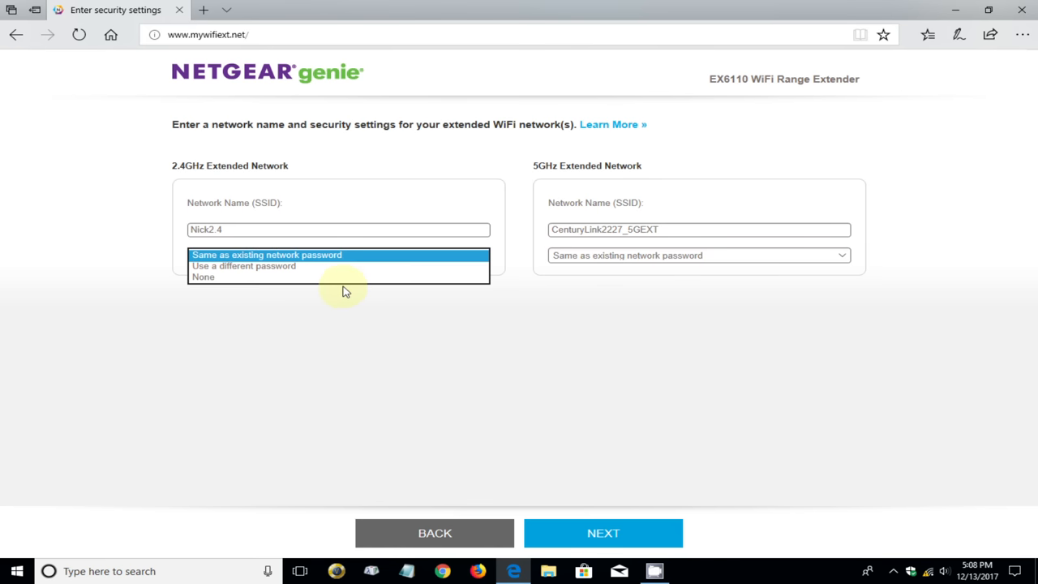
{"action": "mouse_move", "coordinate": [376, 257]}
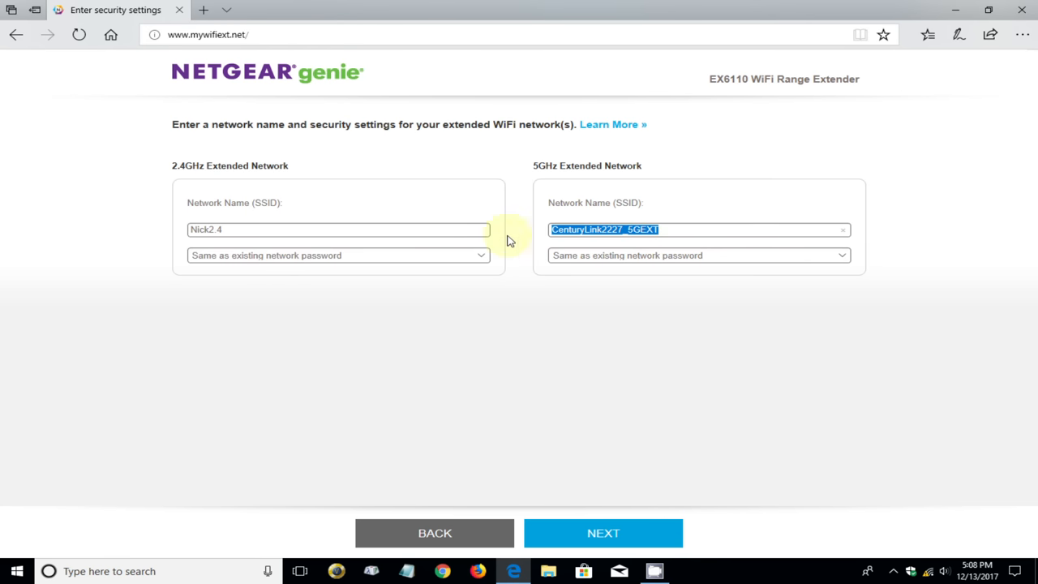
Step: Name the 5GHz network Nick5, reuse the existing password, and submit
{"action": "type", "text": "Nick5"}
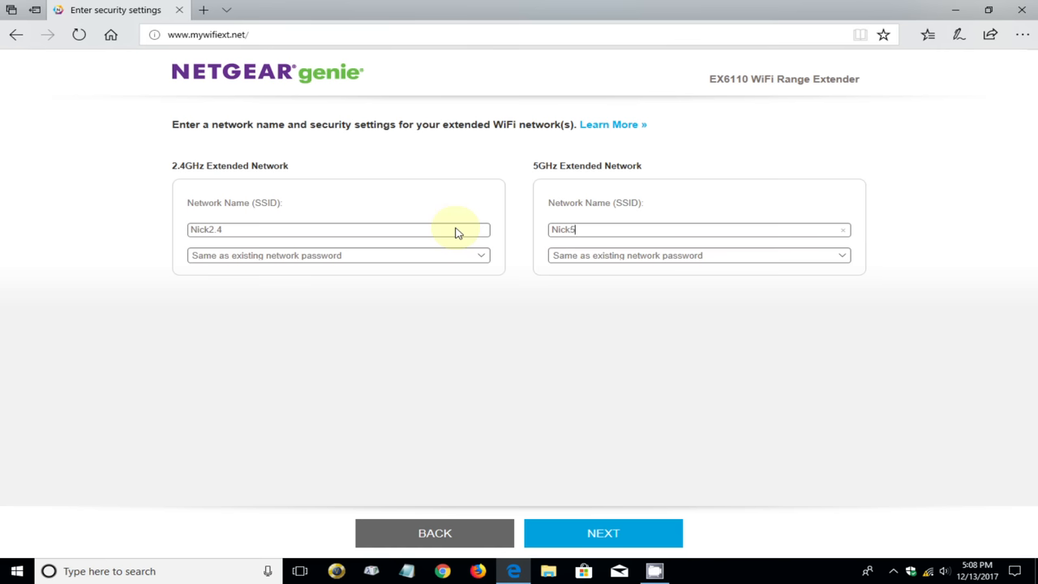
{"action": "mouse_move", "coordinate": [786, 272]}
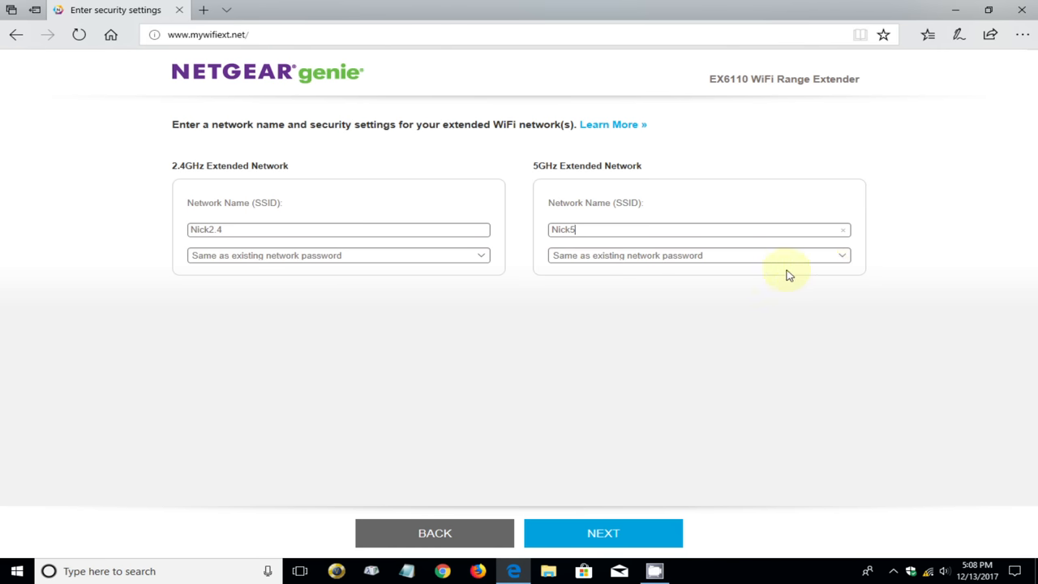
{"action": "left_click", "coordinate": [842, 254]}
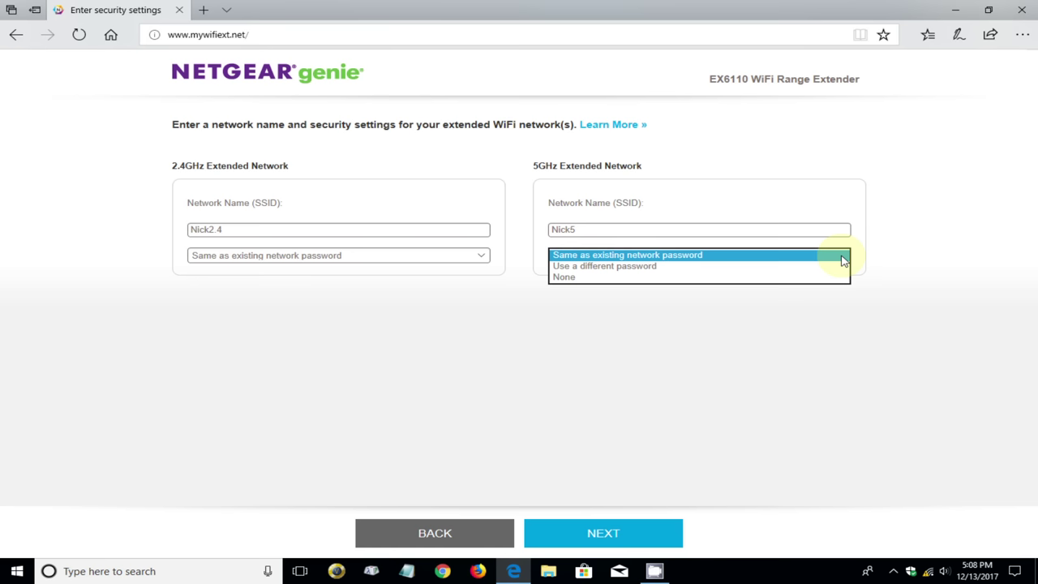
{"action": "left_click", "coordinate": [626, 255]}
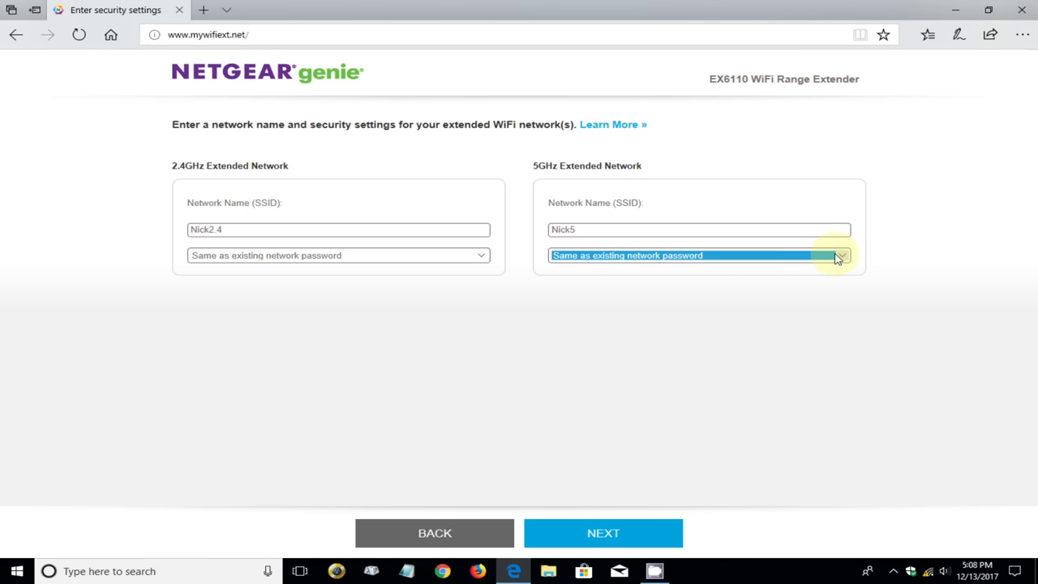
{"action": "mouse_move", "coordinate": [552, 536]}
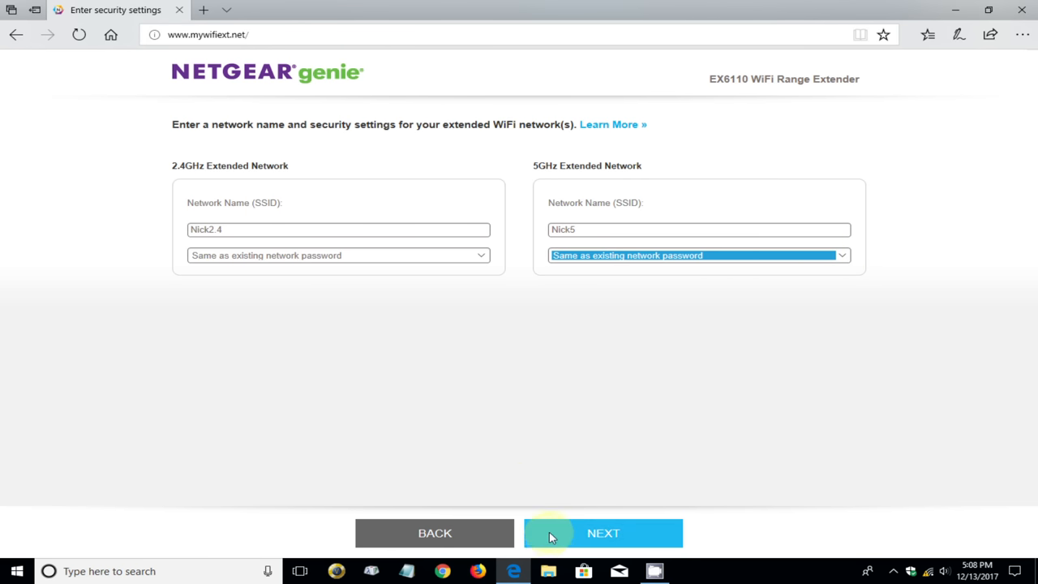
{"action": "left_click", "coordinate": [606, 533]}
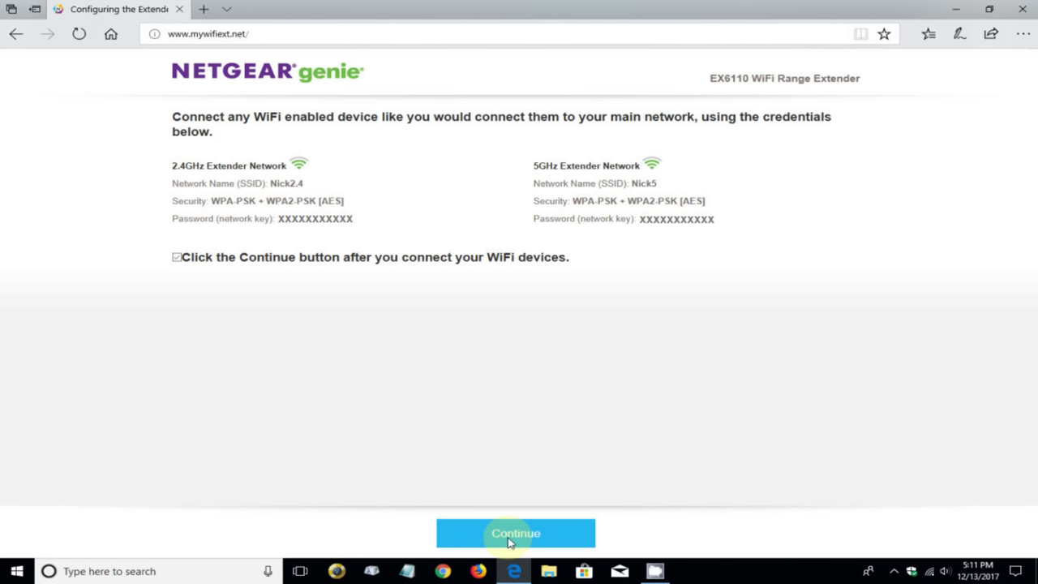
Step: Continue past the Nick2.4 and Nick5 credentials summary to finish setup
{"action": "left_click", "coordinate": [515, 532]}
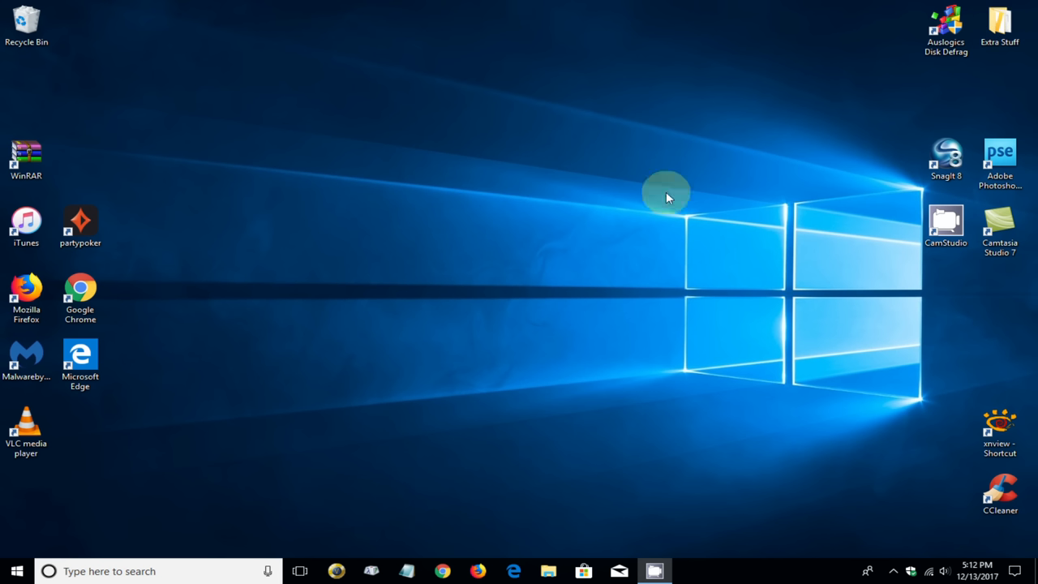
{"action": "mouse_move", "coordinate": [689, 411]}
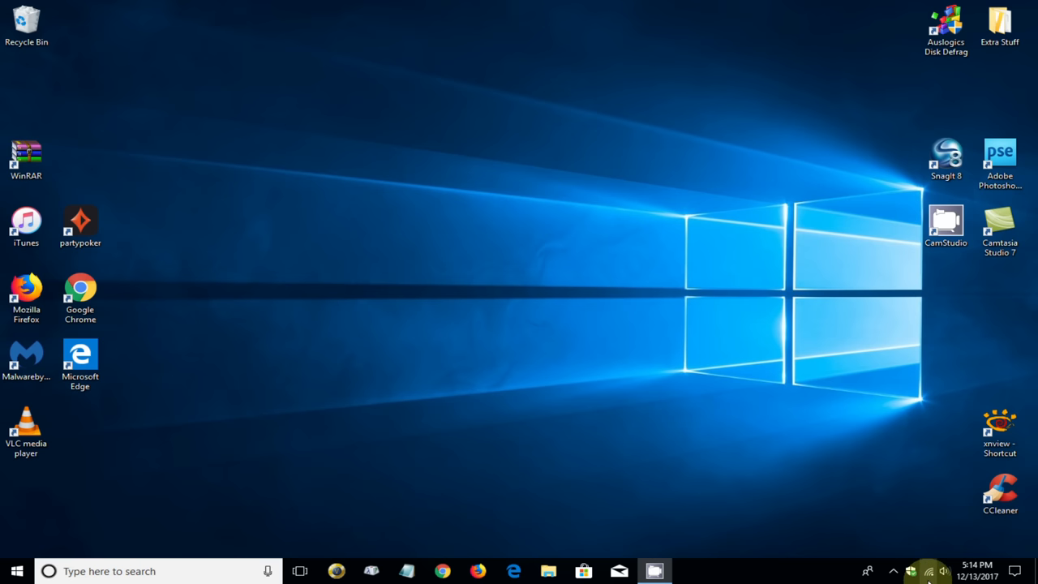
Step: Open the WiFi flyout listing Nick2.4 and Nick5
{"action": "left_click", "coordinate": [928, 564]}
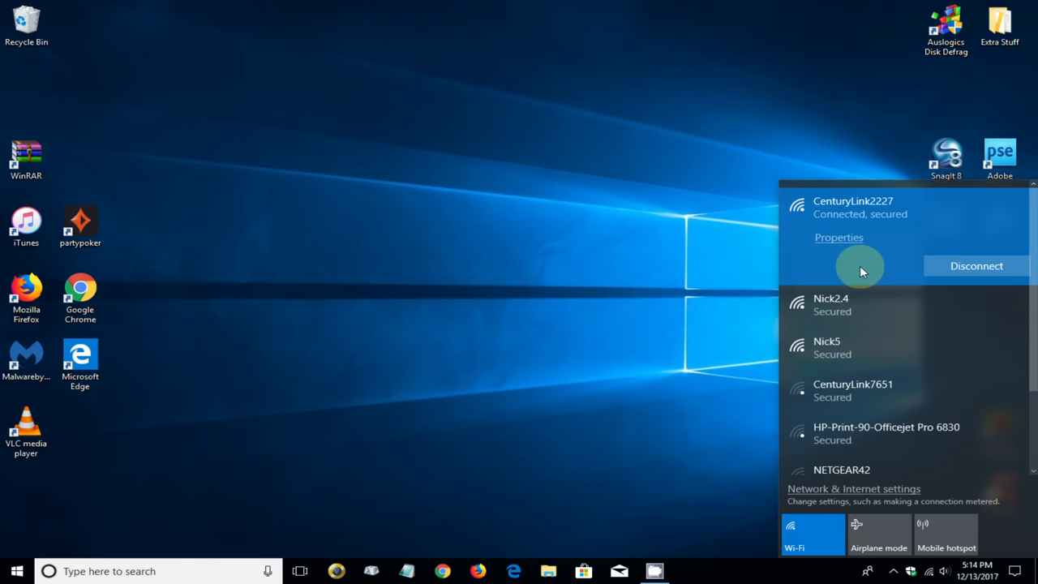
{"action": "mouse_move", "coordinate": [882, 304]}
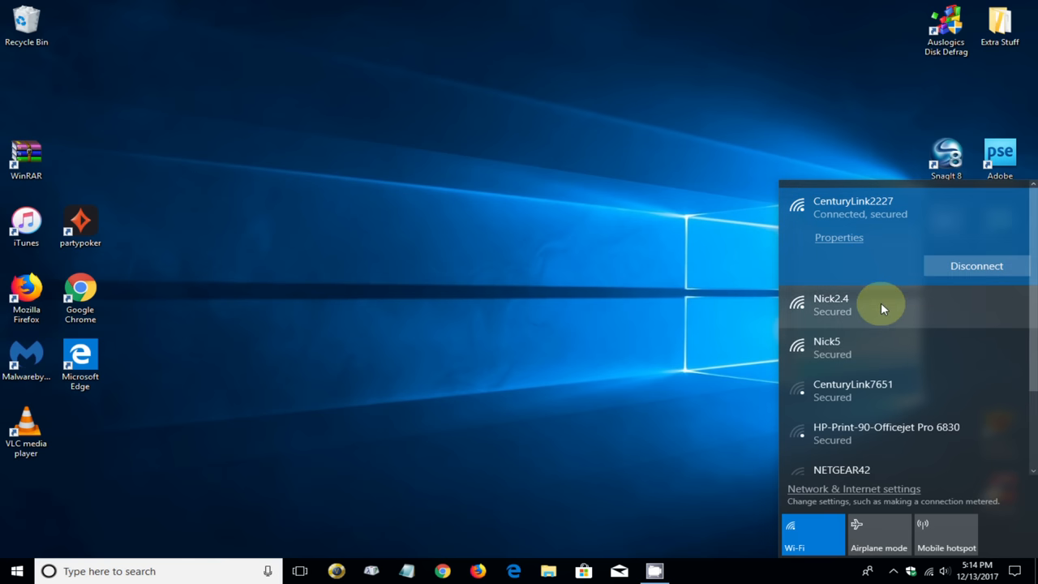
{"action": "mouse_move", "coordinate": [885, 348]}
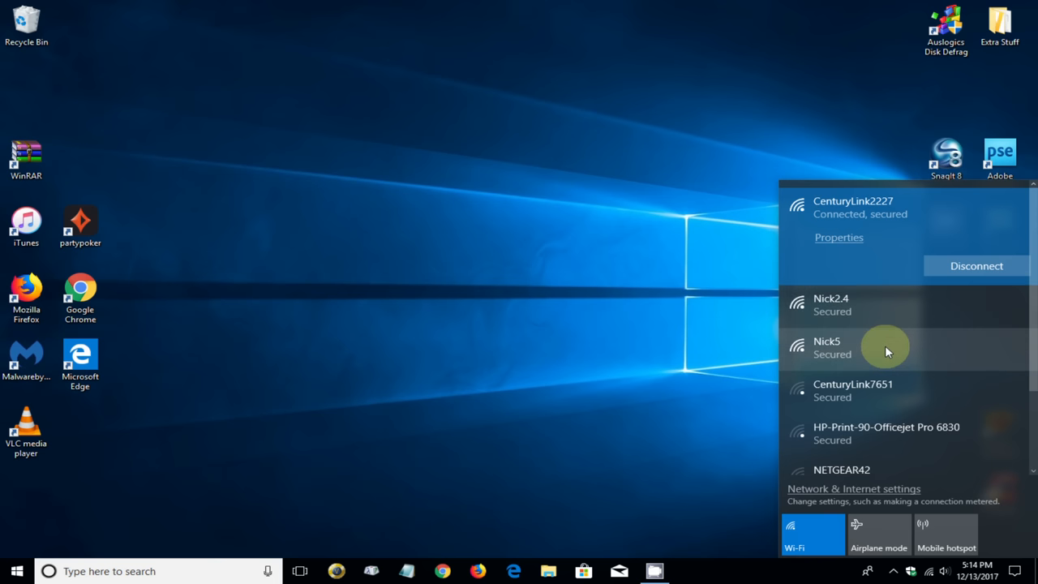
{"action": "mouse_move", "coordinate": [878, 301]}
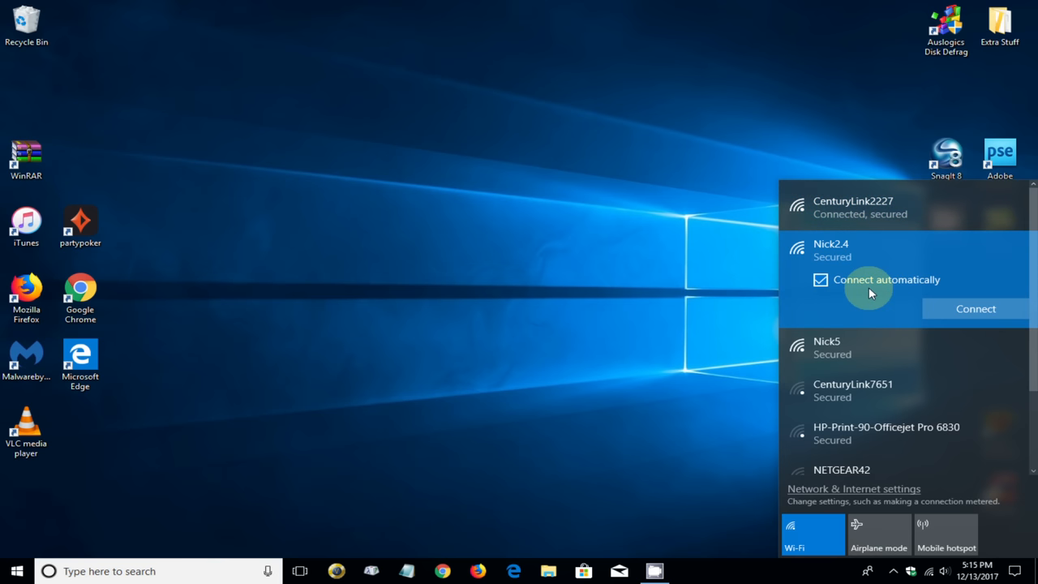
Step: Connect to Nick2.4 with its security key, automatic connection disabled
{"action": "left_click", "coordinate": [820, 279]}
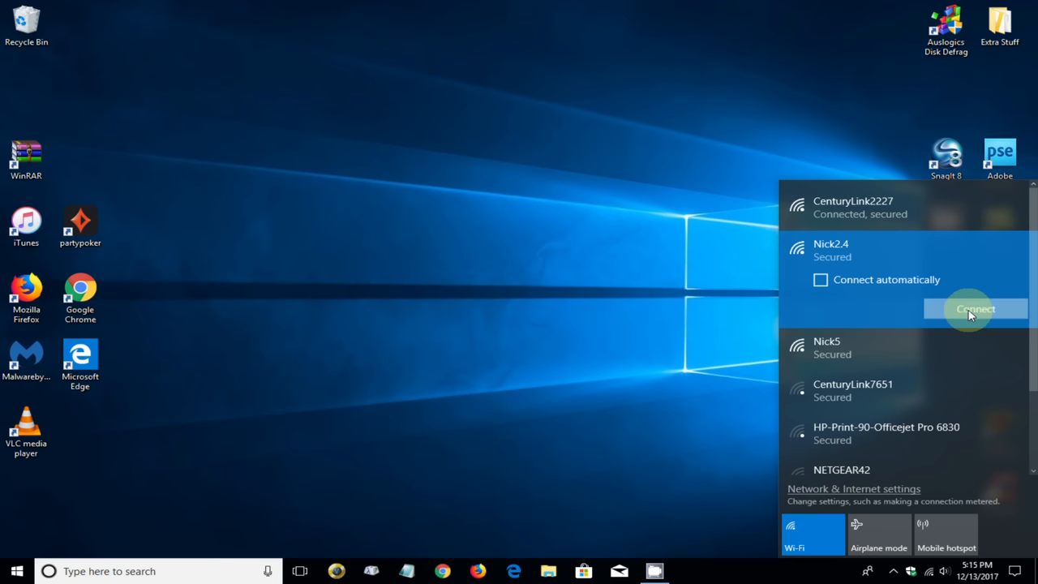
{"action": "left_click", "coordinate": [975, 308]}
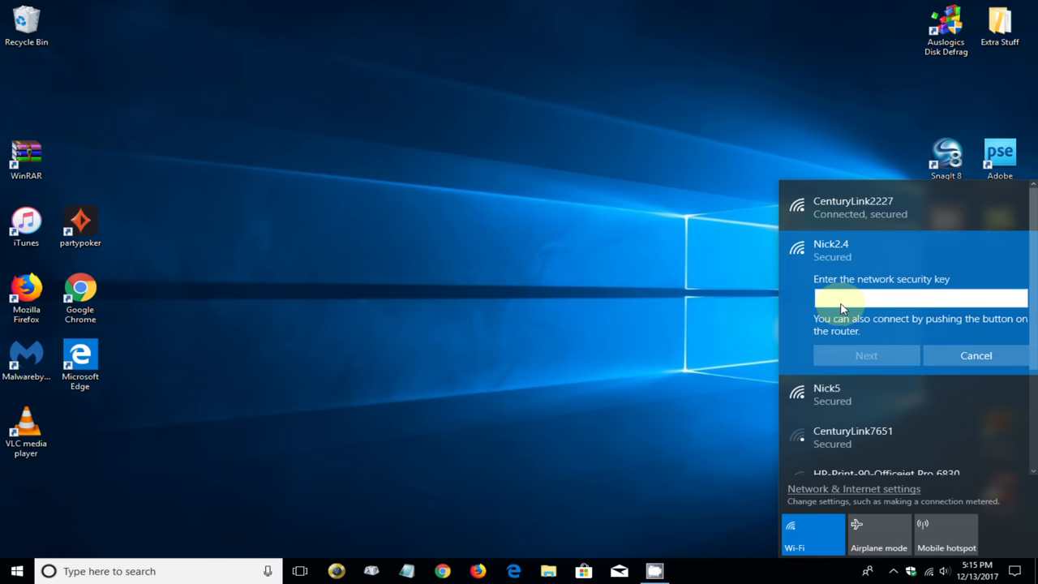
{"action": "type", "text": "•"}
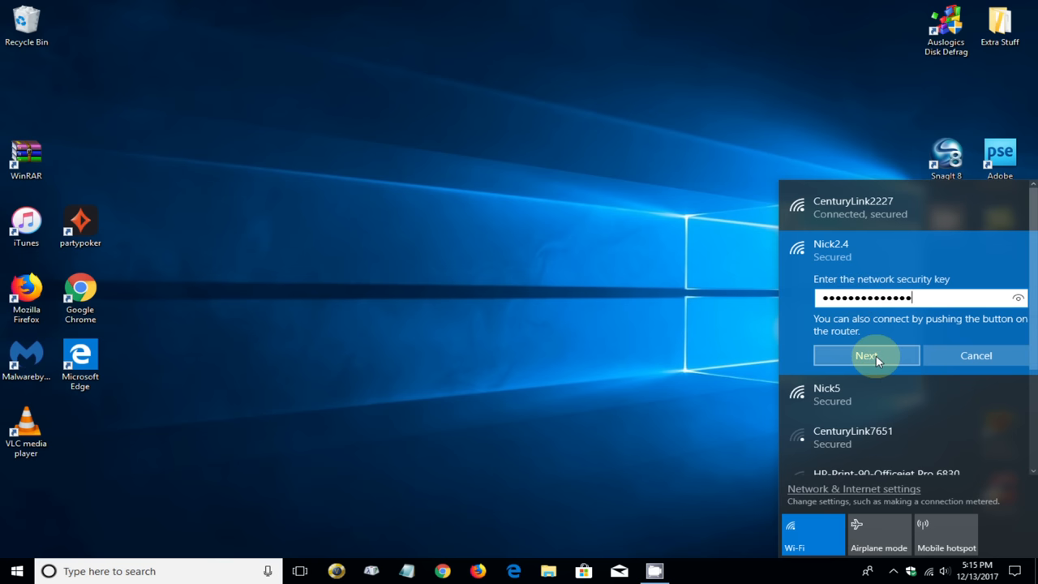
{"action": "left_click", "coordinate": [867, 356]}
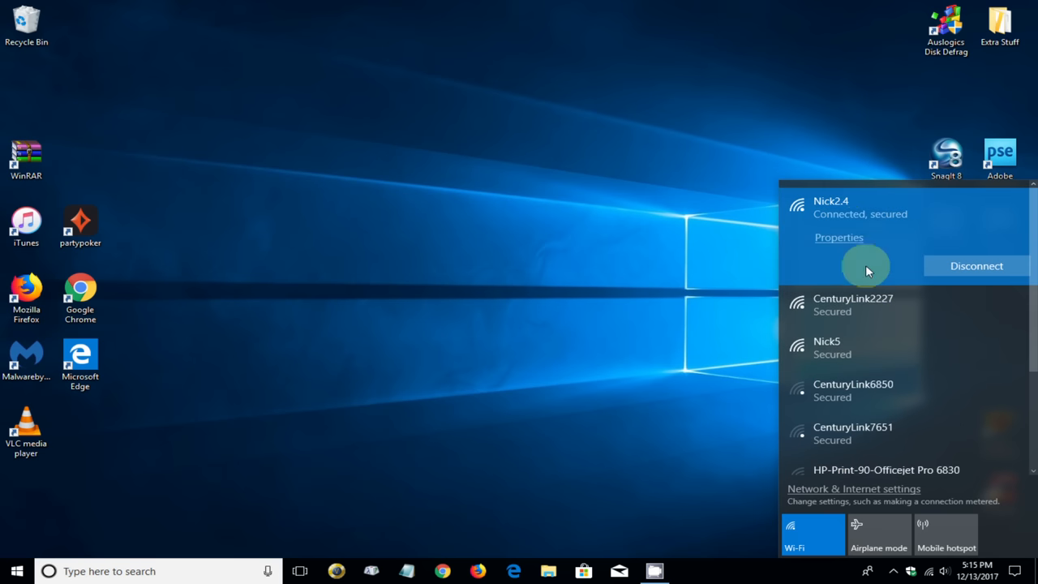
{"action": "mouse_move", "coordinate": [842, 234]}
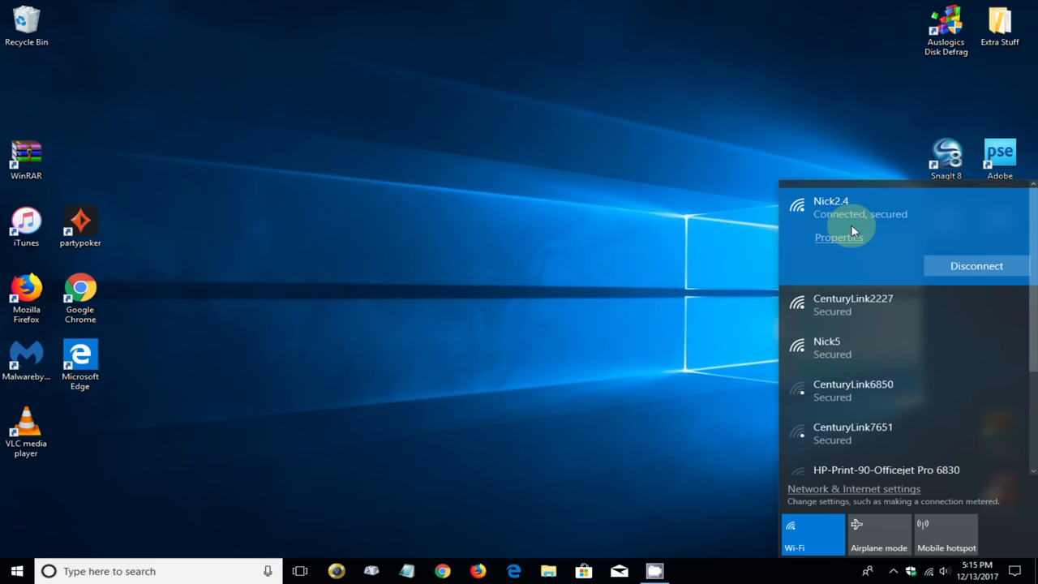
{"action": "mouse_move", "coordinate": [512, 570]}
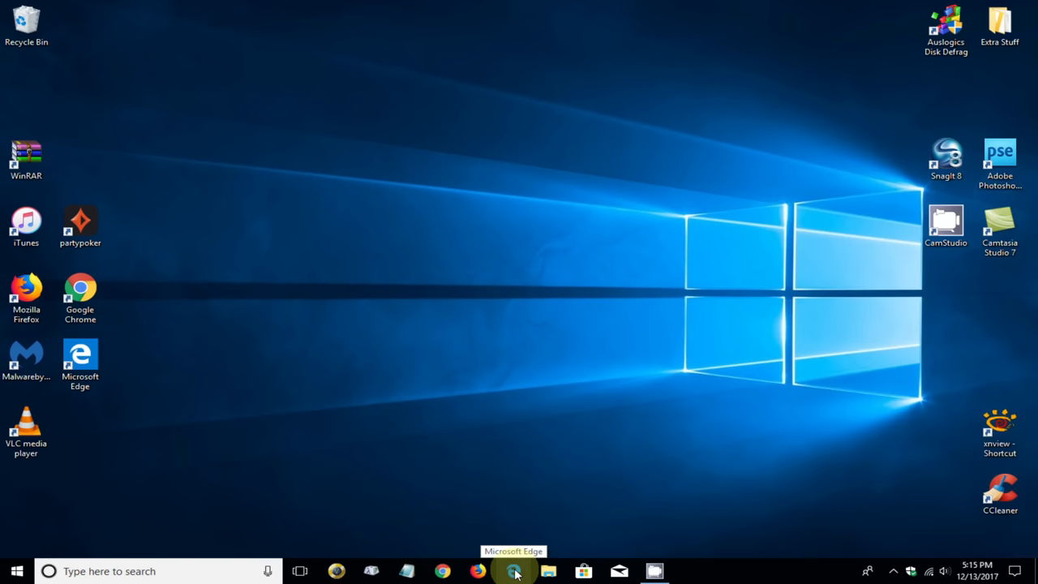
Step: Launch Edge to load the Google homepage over Nick2.4
{"action": "left_click", "coordinate": [513, 573]}
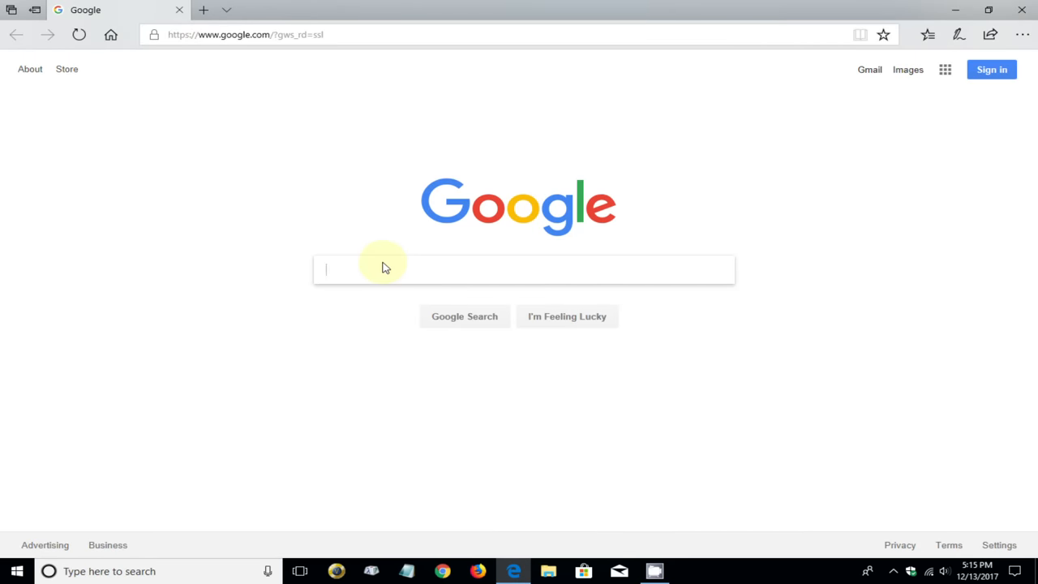
{"action": "mouse_move", "coordinate": [397, 275]}
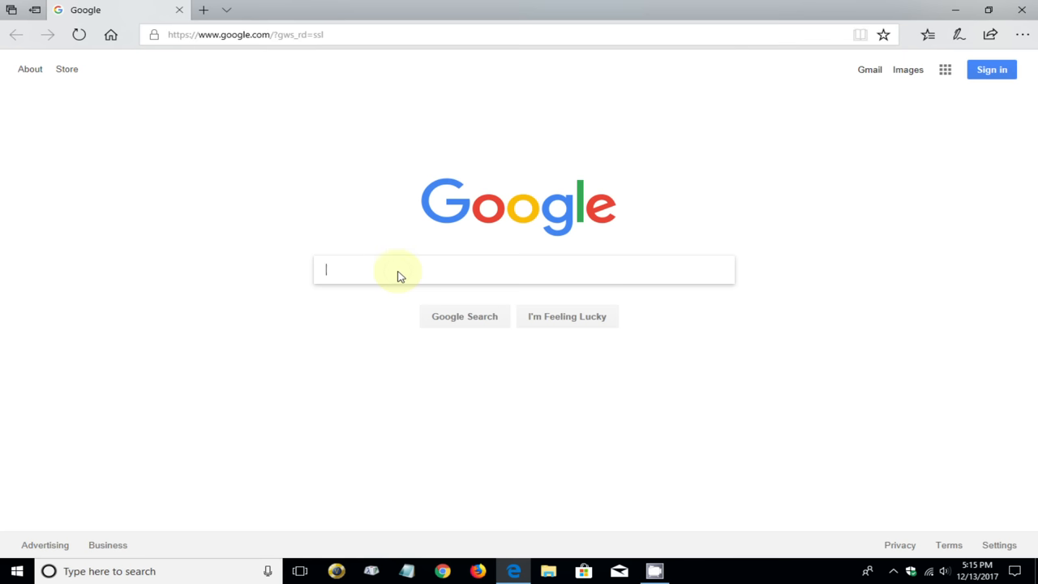
{"action": "mouse_move", "coordinate": [914, 342]}
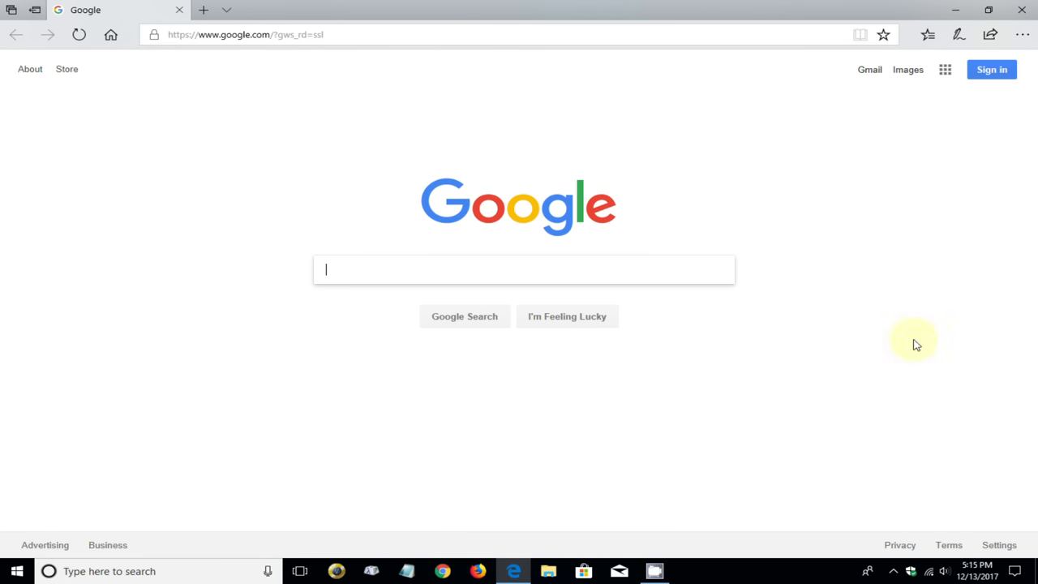
{"action": "left_click", "coordinate": [928, 569]}
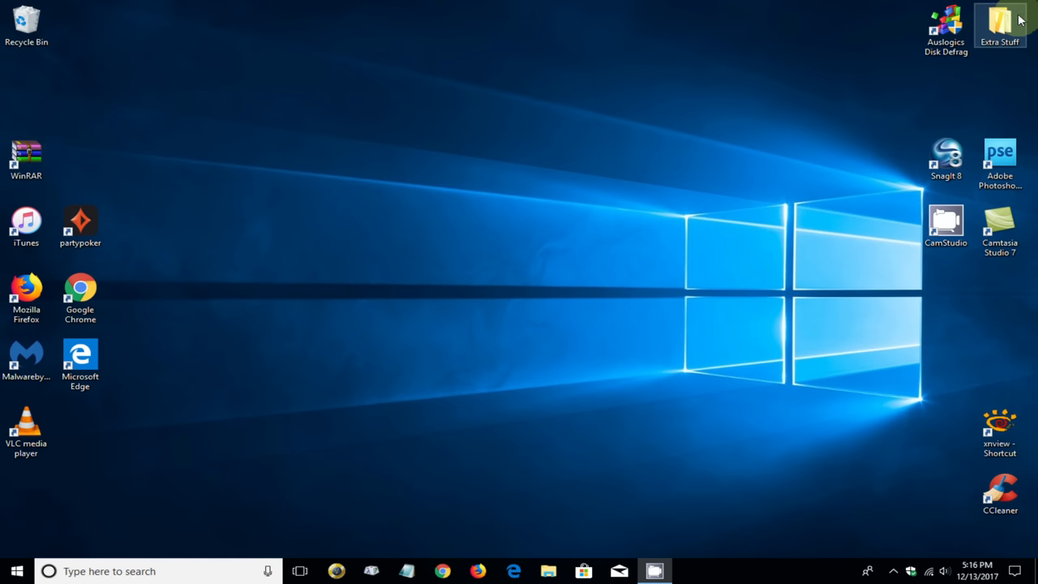
{"action": "left_click", "coordinate": [464, 316]}
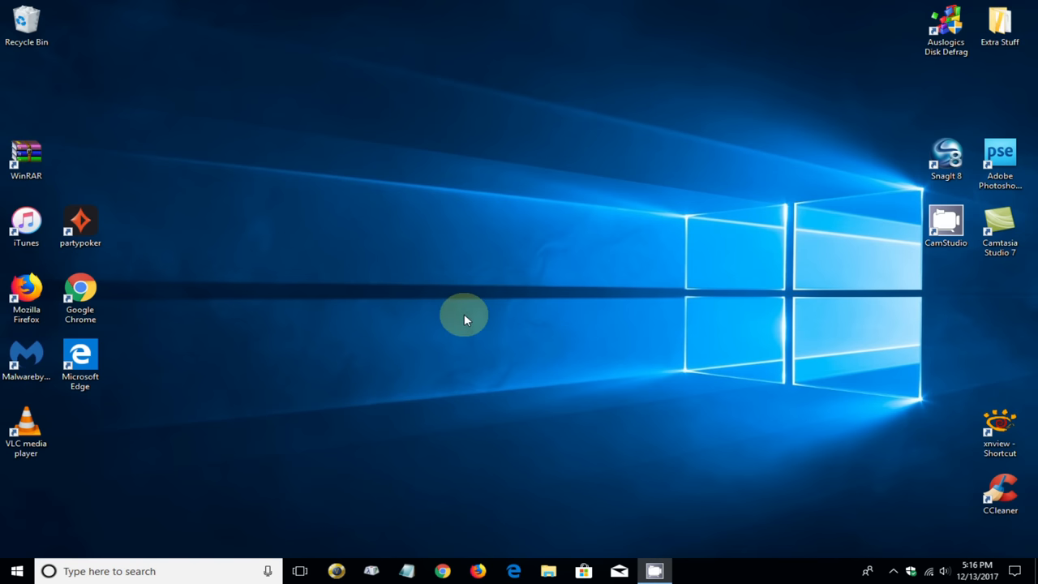